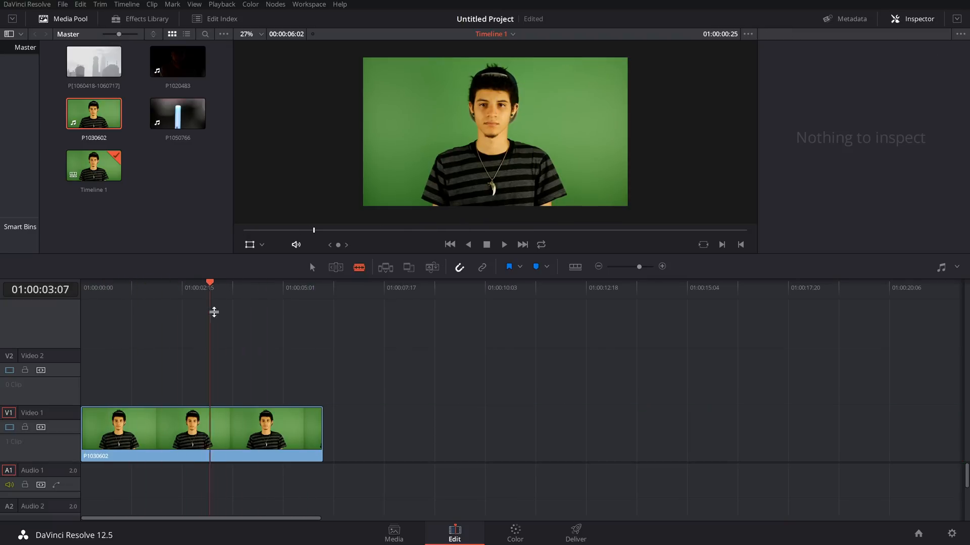
# Move the playhead to the clip's end and bring up the node's Qualifier on the Color page.
pyautogui.click(321, 288)
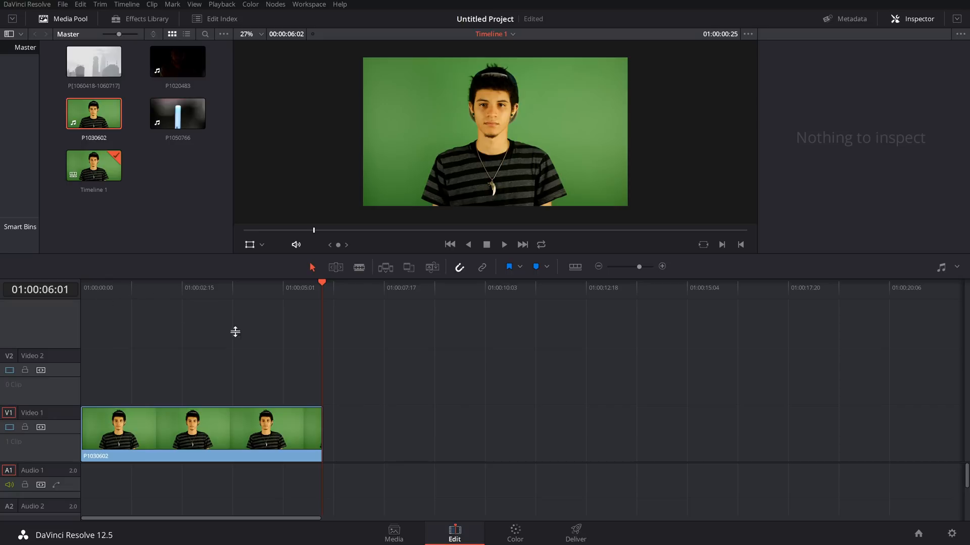
pyautogui.moveTo(449, 96)
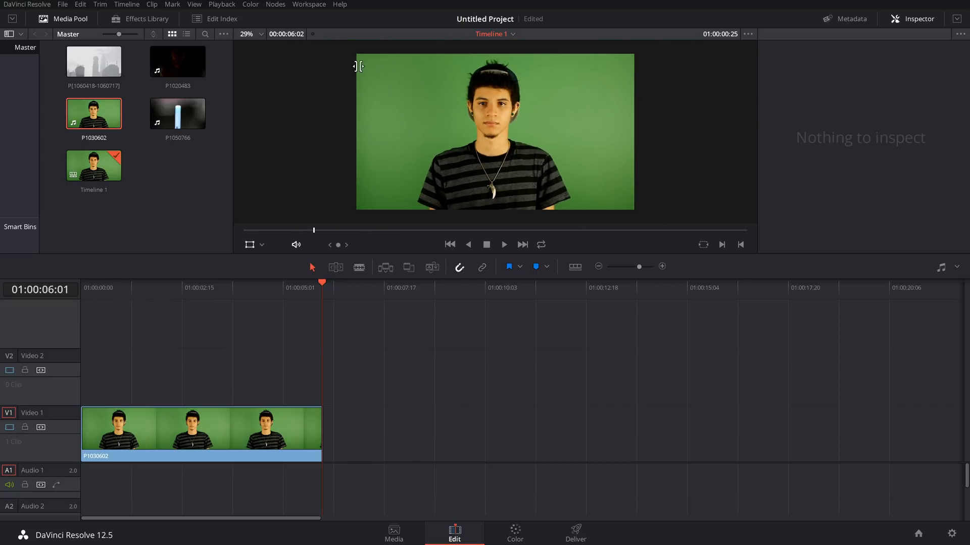
pyautogui.click(514, 533)
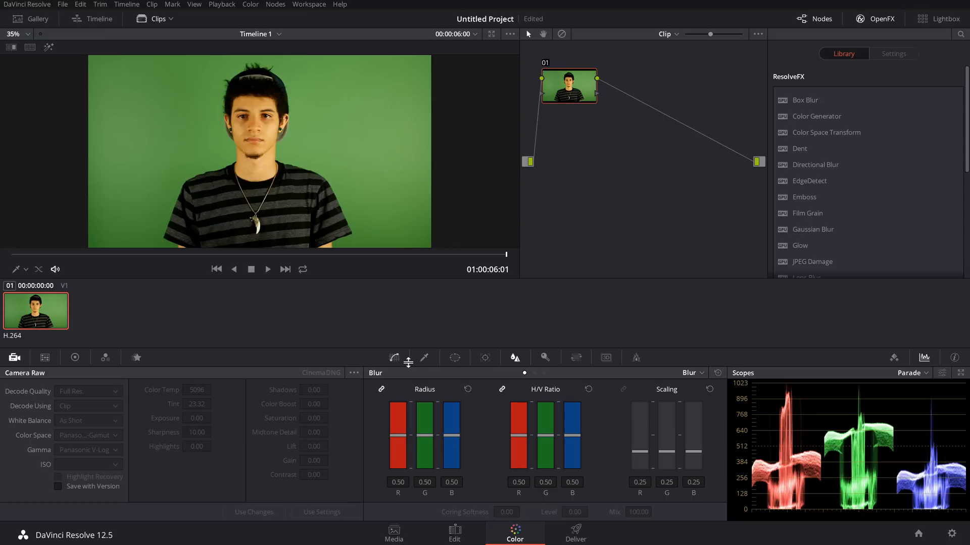
pyautogui.click(424, 358)
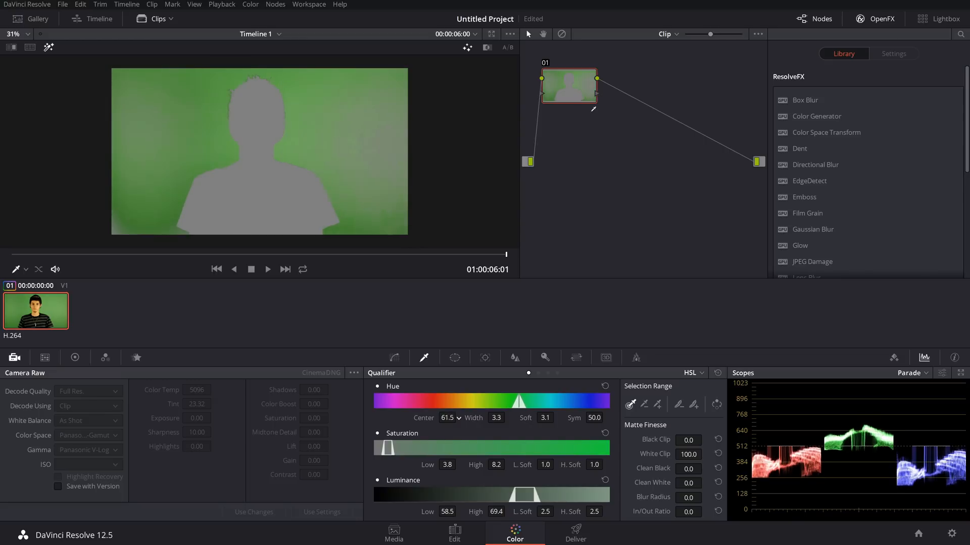
# Tighten the keyed hue range onto the green and route the node's key to the alpha output.
pyautogui.moveTo(511, 401); pyautogui.dragTo(505, 400)
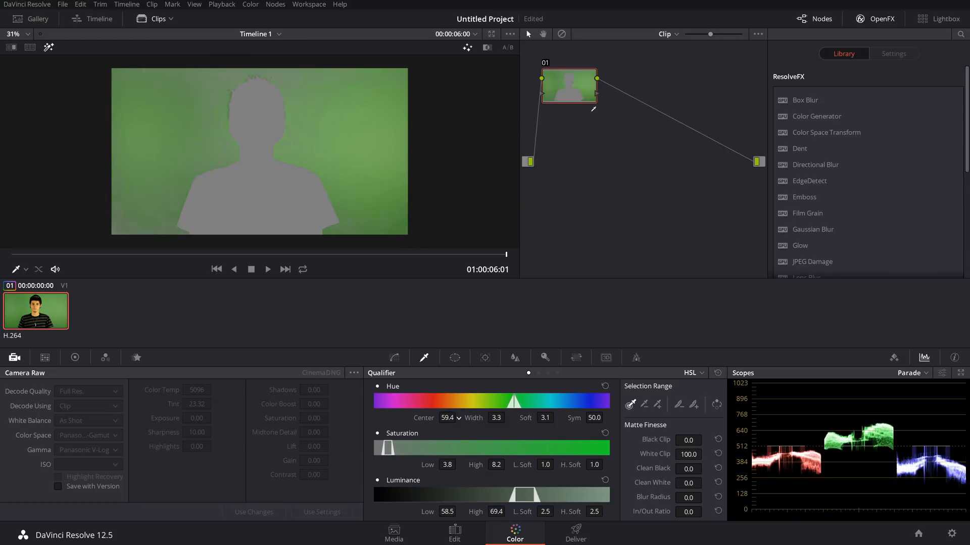
pyautogui.moveTo(513, 401); pyautogui.dragTo(523, 401)
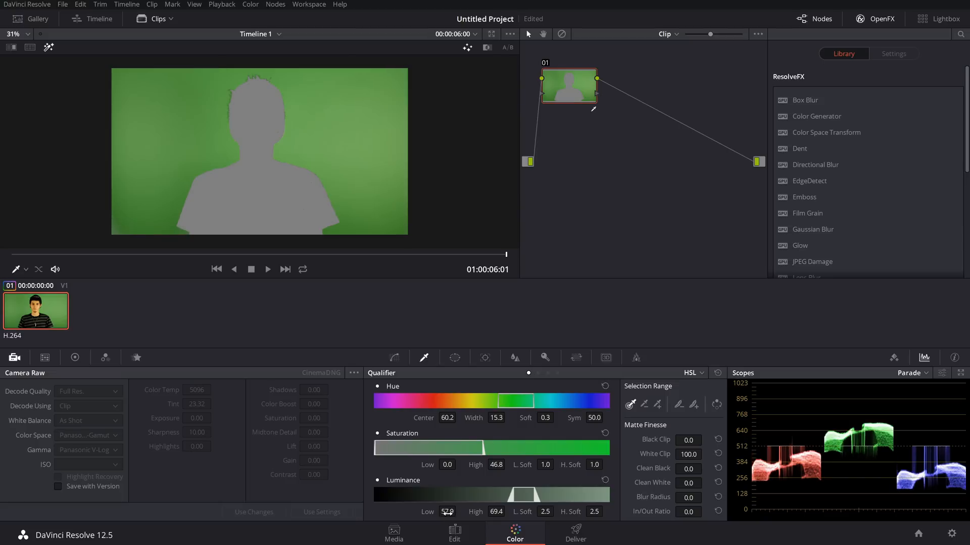
pyautogui.click(704, 437)
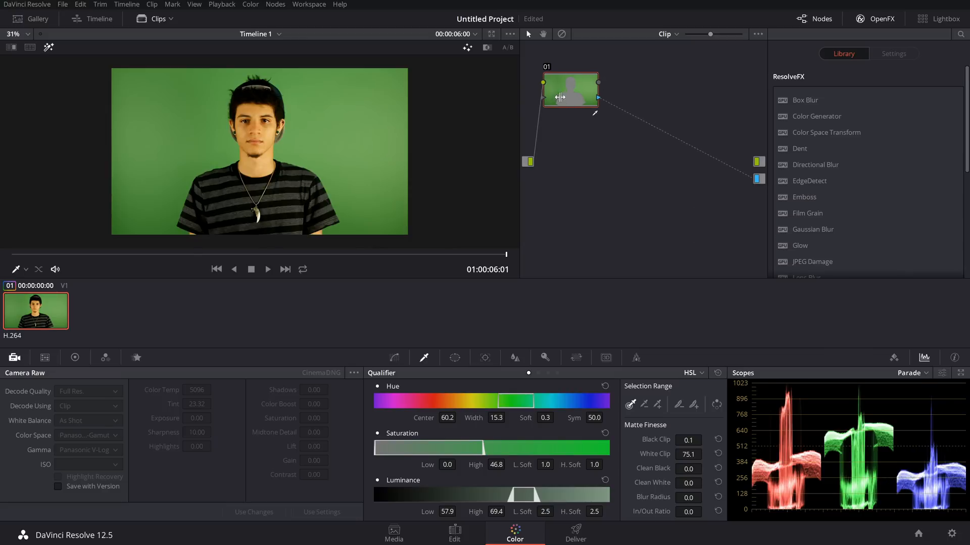
# Reposition the keyer node toward the middle of the node graph.
pyautogui.moveTo(570, 90); pyautogui.dragTo(597, 134)
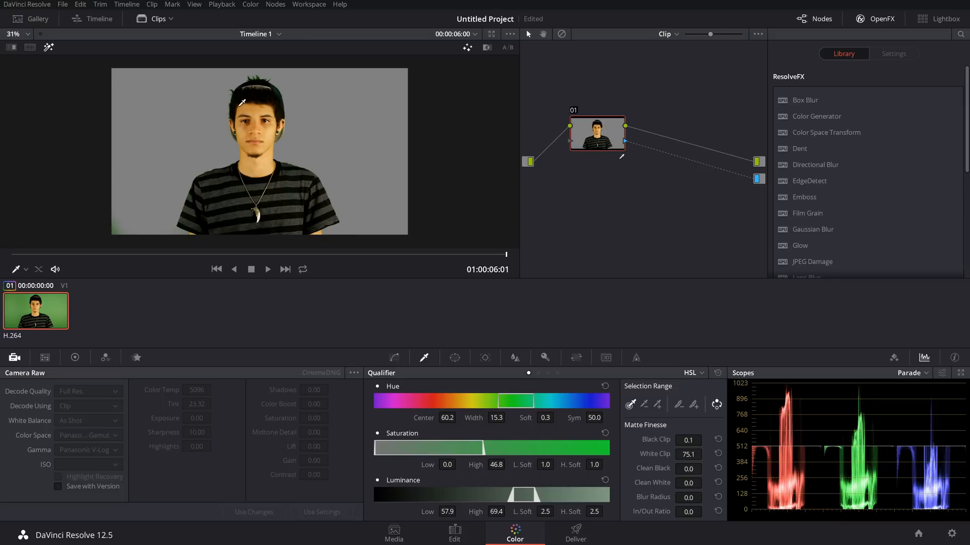
pyautogui.moveTo(105, 232)
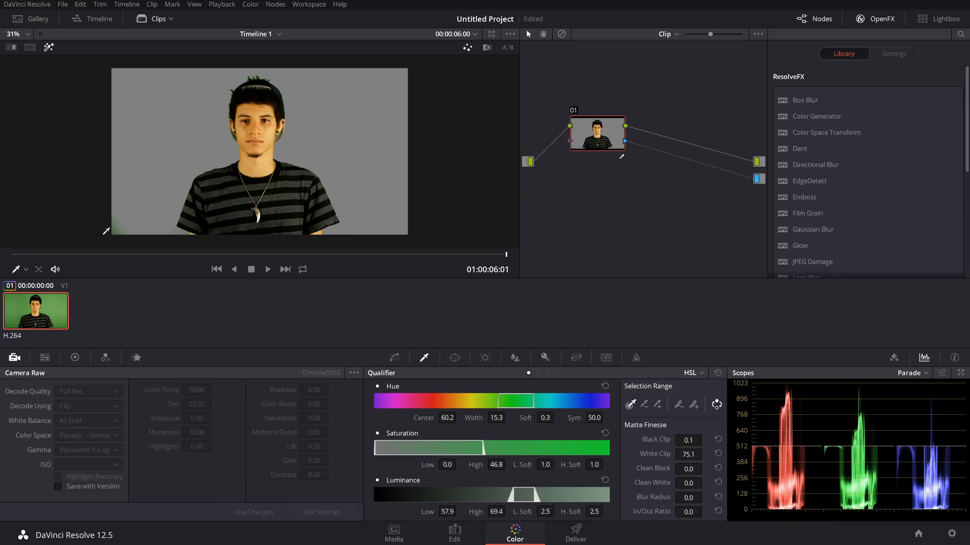
# On the Edit page move the portrait to V2 and lay the blurry light clip P1050766 on V1 beneath it.
pyautogui.click(453, 534)
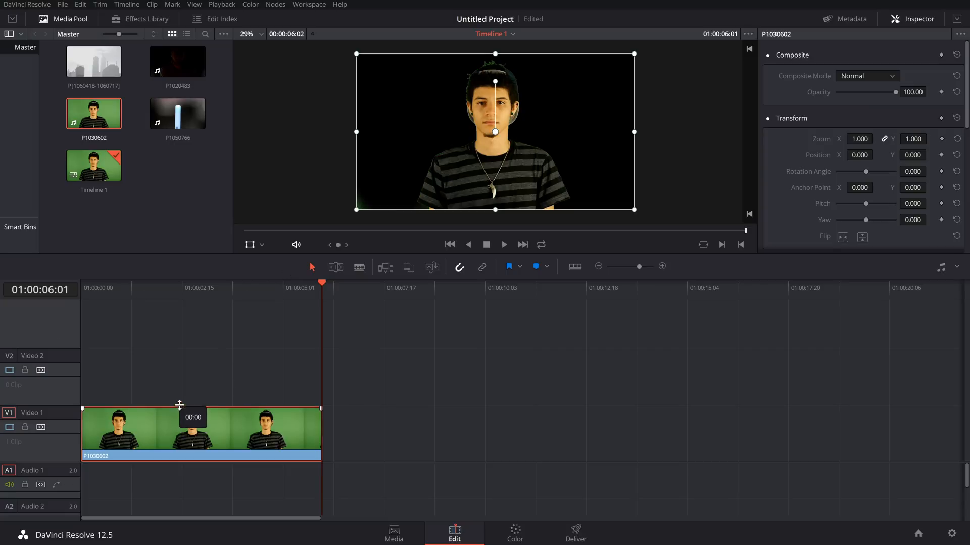
pyautogui.moveTo(179, 433); pyautogui.dragTo(179, 373)
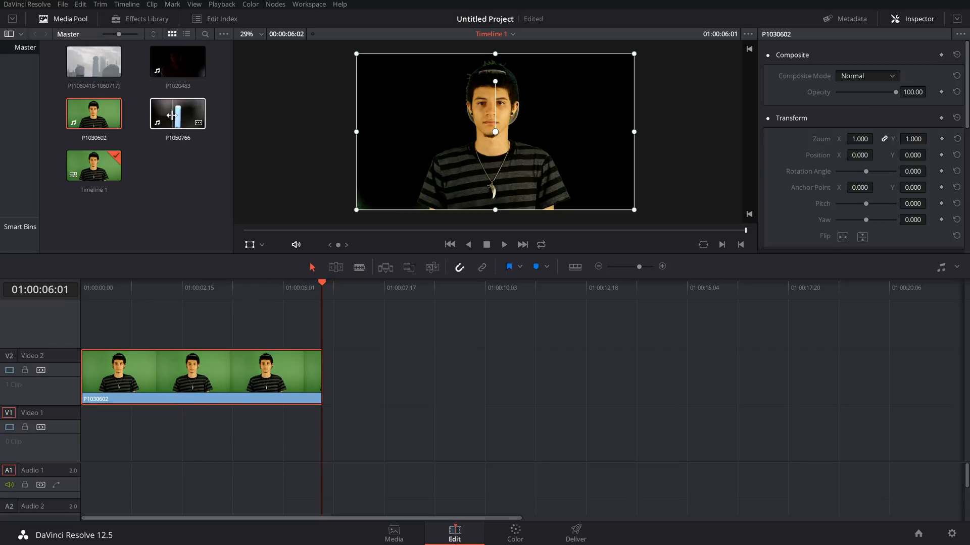
pyautogui.moveTo(176, 112); pyautogui.dragTo(131, 433)
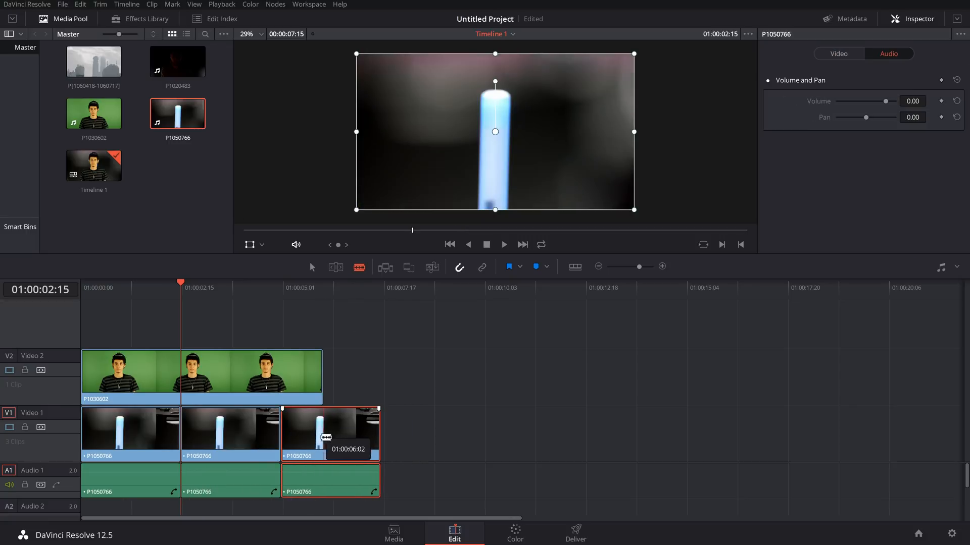
pyautogui.rightClick(351, 434)
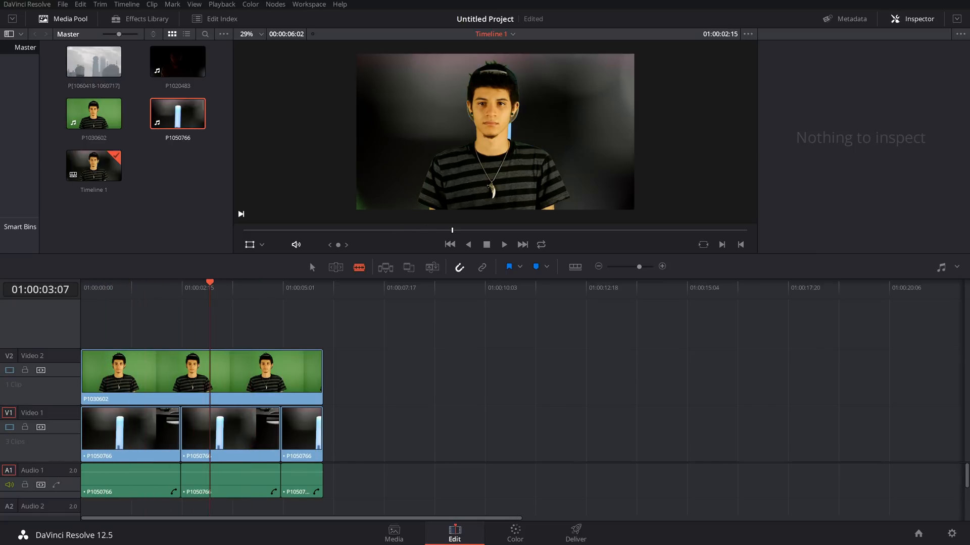
# Back on the Color page adjust the key's Matte Finesse clipping and clean black values.
pyautogui.click(515, 533)
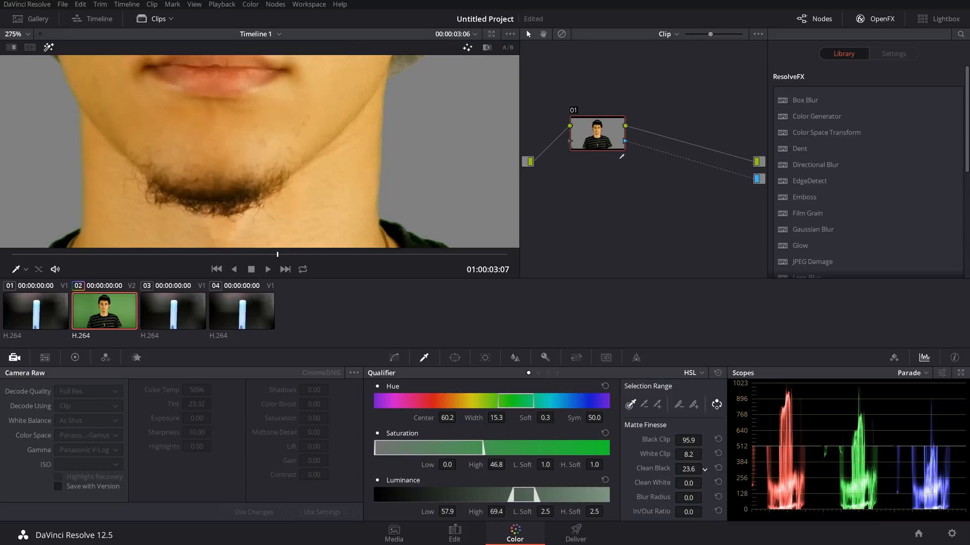
pyautogui.click(688, 469)
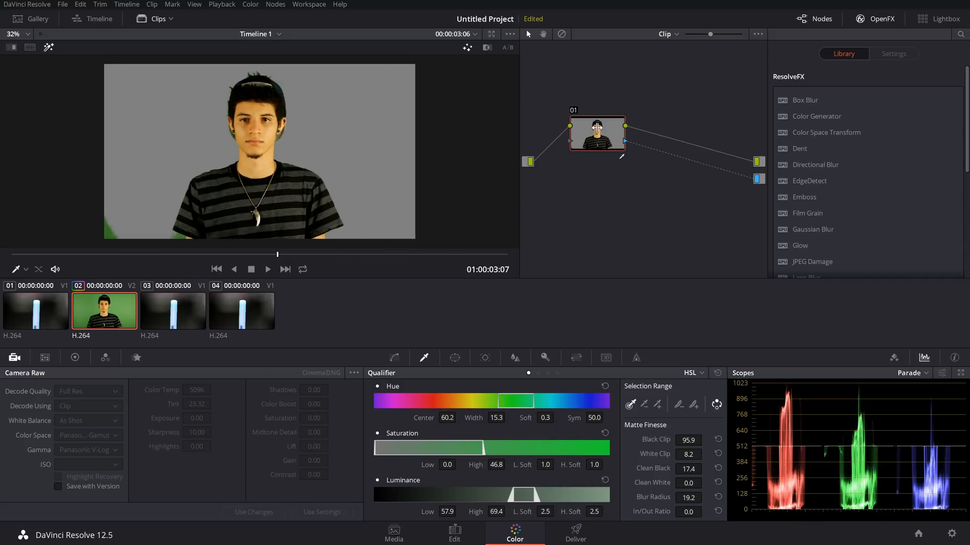
# Add a serial node after the keyer node 01 and go to its window controls.
pyautogui.rightClick(596, 133)
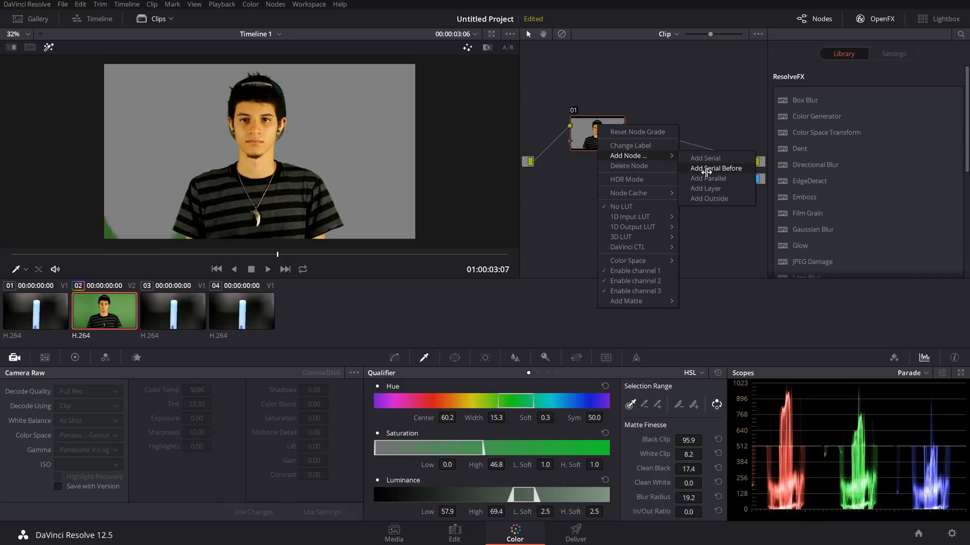
pyautogui.click(704, 158)
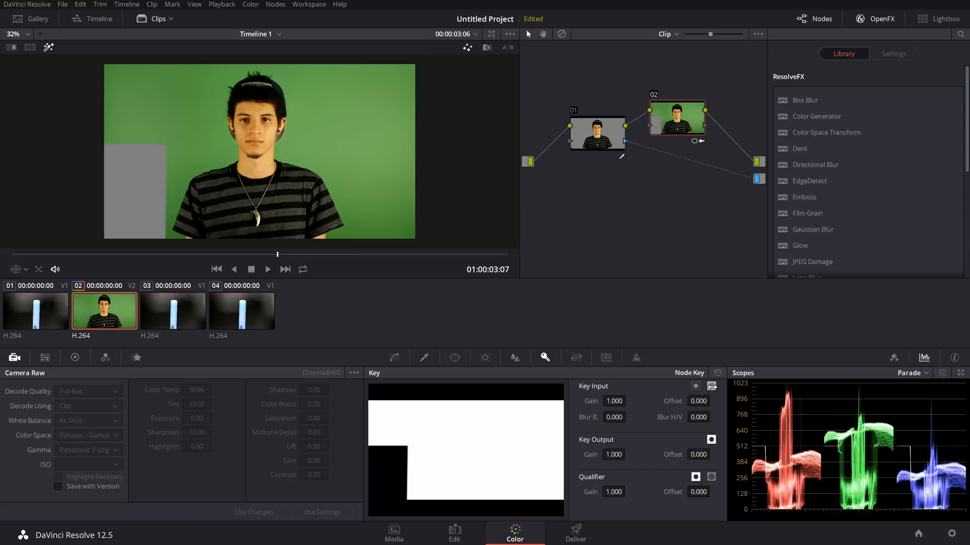
pyautogui.click(454, 357)
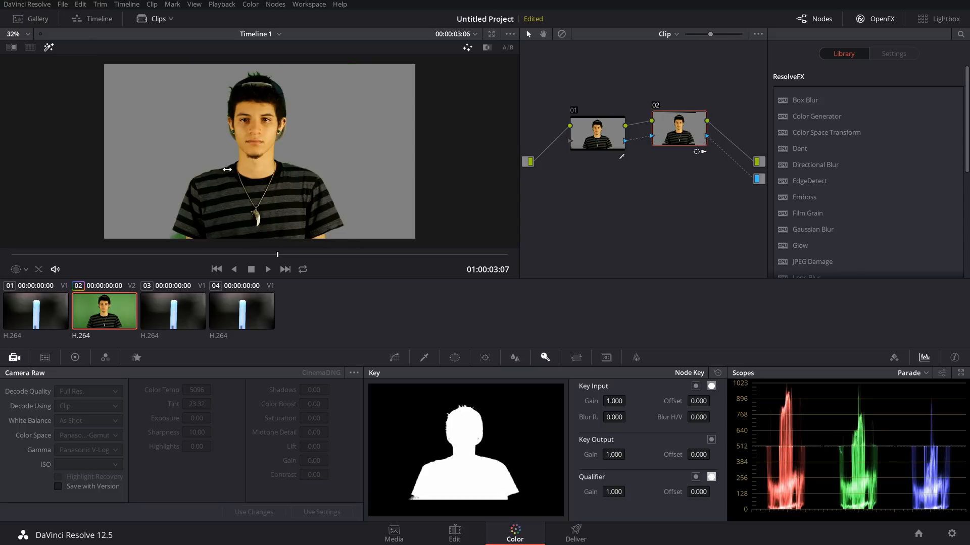
pyautogui.moveTo(24, 272)
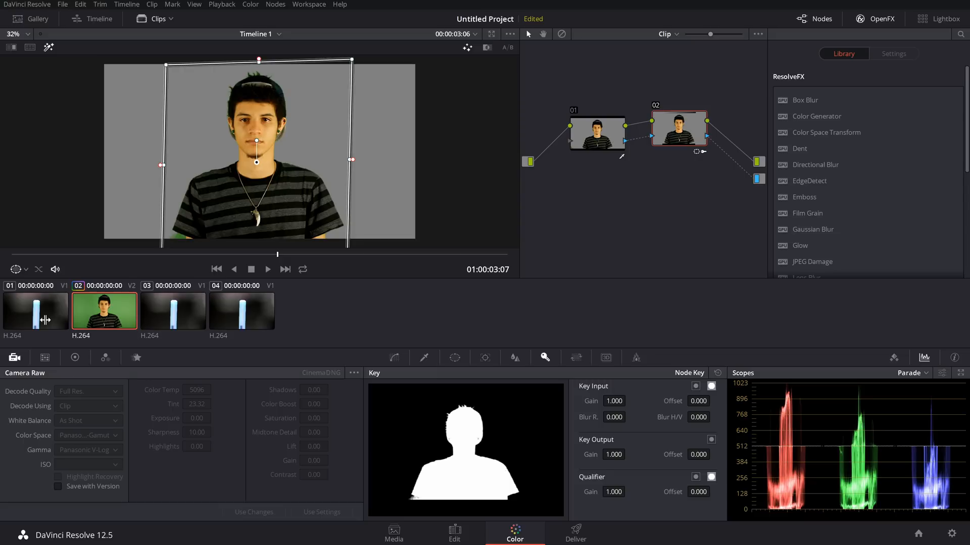
# Place a Linear power window over the left edge of the frame and combine it with the incoming key.
pyautogui.moveTo(256, 163); pyautogui.dragTo(281, 170)
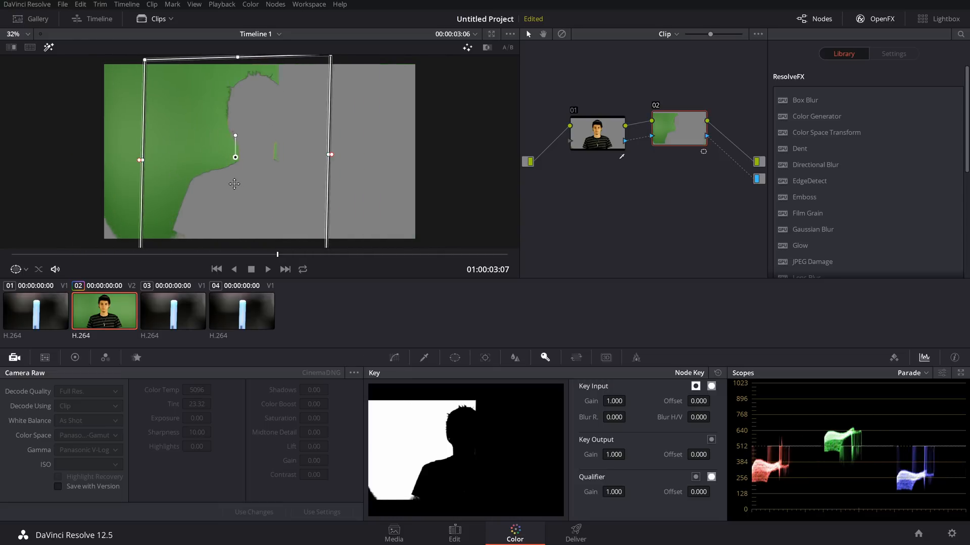
pyautogui.click(710, 386)
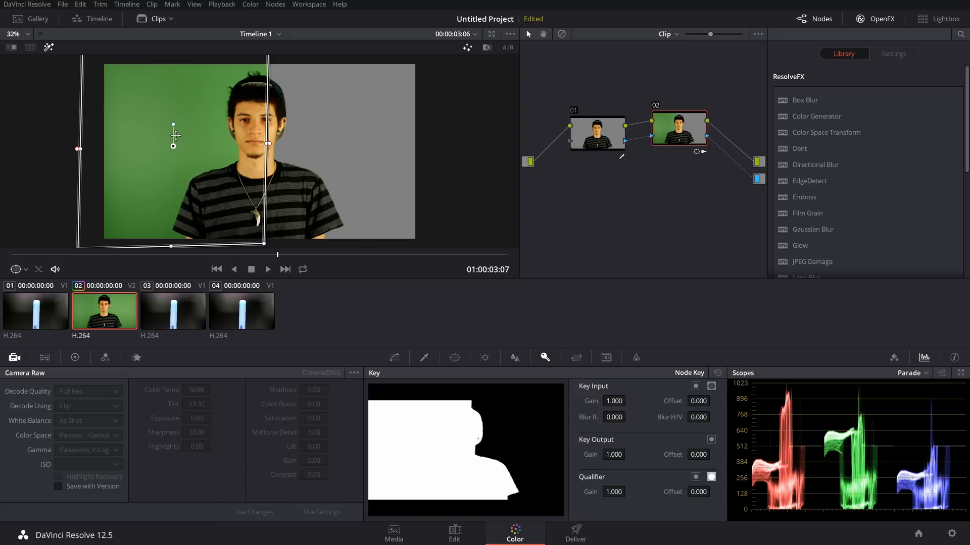
pyautogui.moveTo(450, 318)
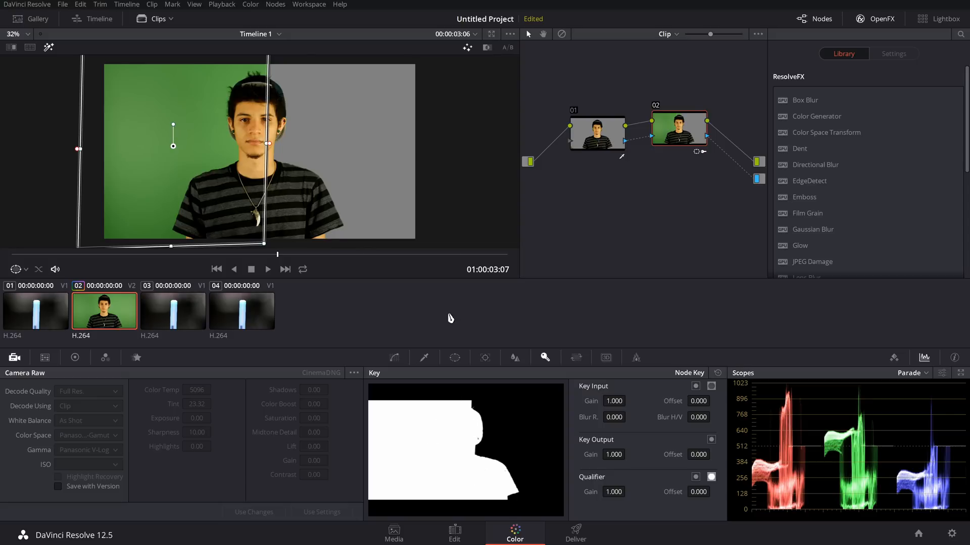
pyautogui.moveTo(473, 424)
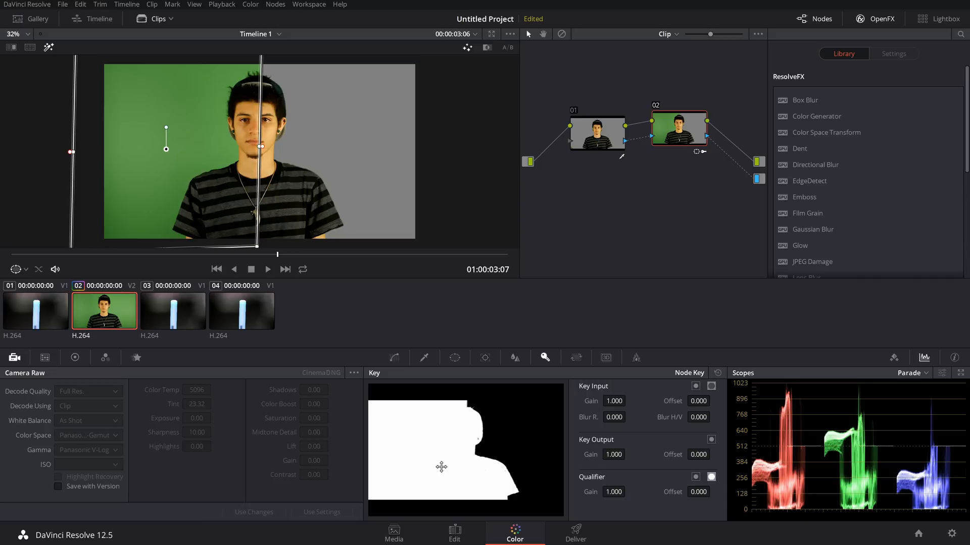
pyautogui.moveTo(164, 153)
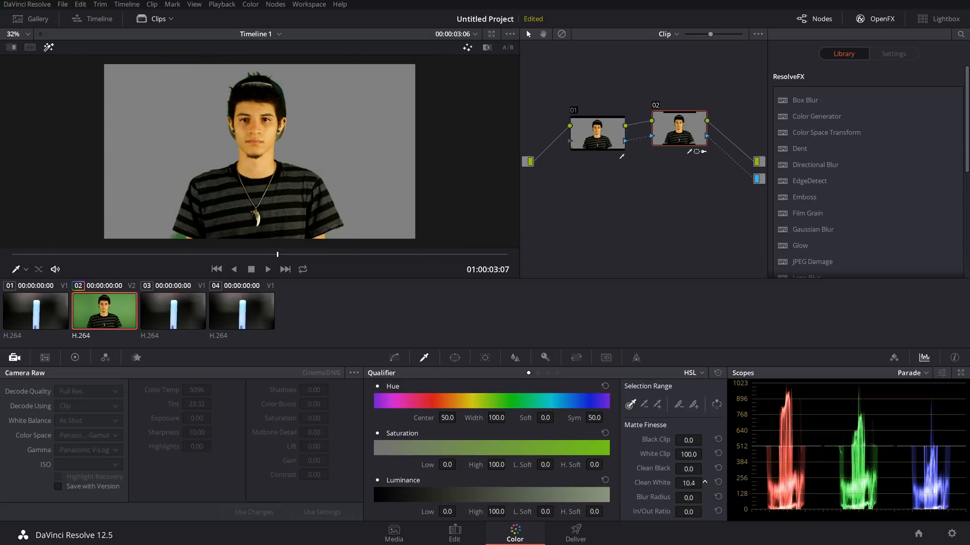
# Raise node 02's Clean White to about 42 and Clean Black to about 37.
pyautogui.moveTo(688, 483); pyautogui.dragTo(679, 483)
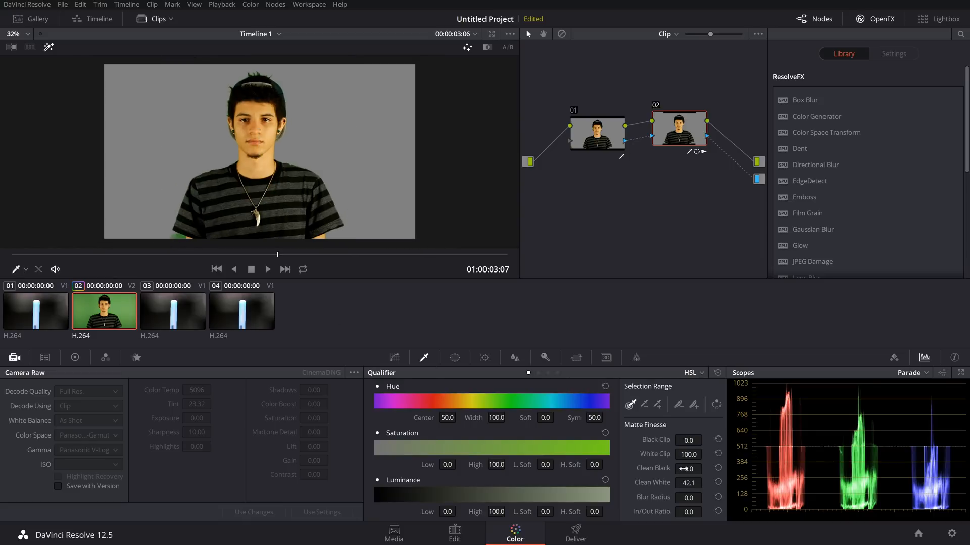
pyautogui.moveTo(688, 468); pyautogui.dragTo(674, 468)
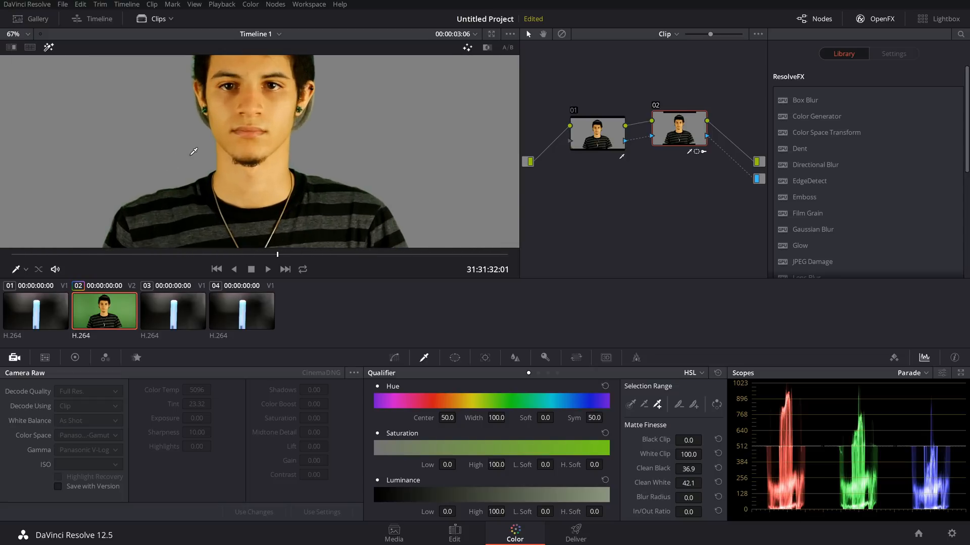
pyautogui.moveTo(207, 102)
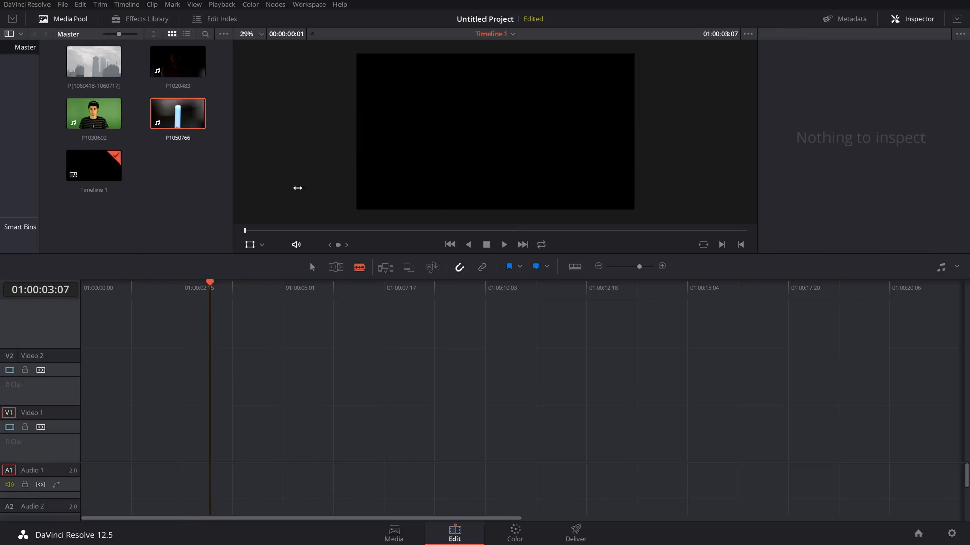
# Drop the dark portrait clip P1020483 alone onto Video 1 and adjust it via its media pool menu.
pyautogui.moveTo(177, 61); pyautogui.dragTo(247, 429)
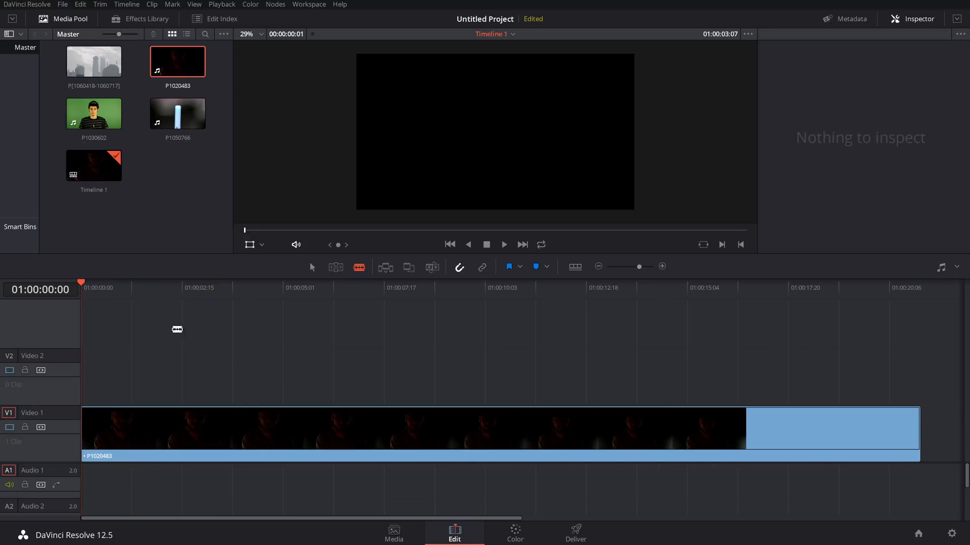
pyautogui.rightClick(177, 61)
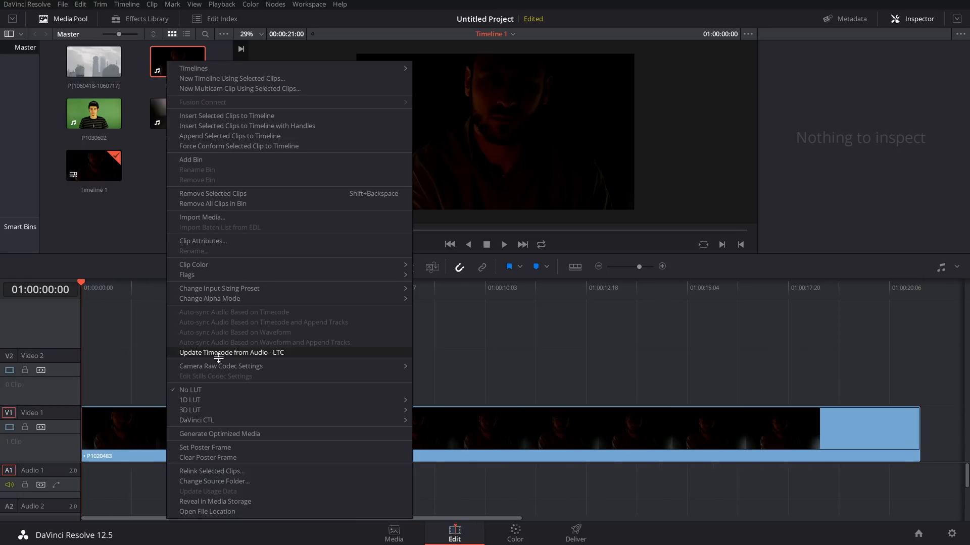
pyautogui.click(219, 433)
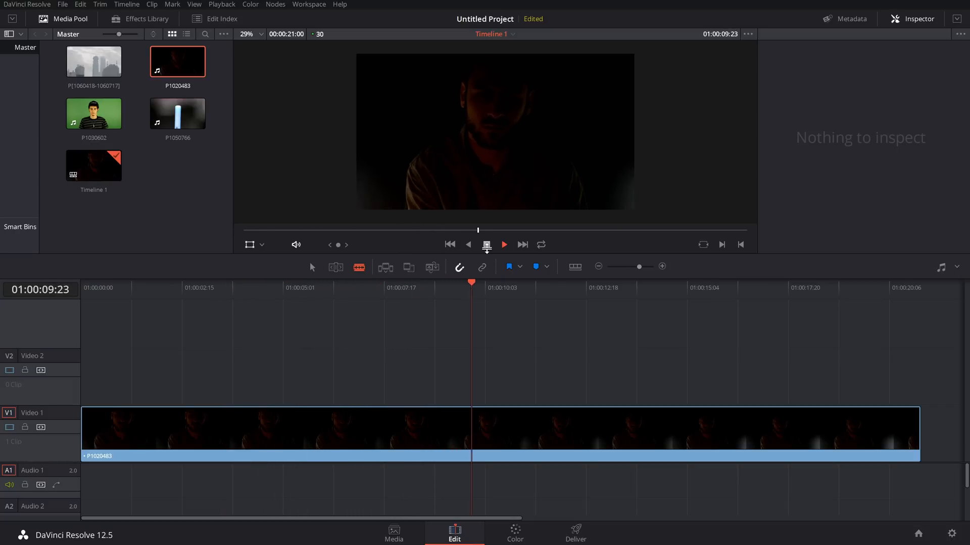
# Look through the Qualifier, Motion Effects, RGB Mixer and Log wheel panels on the Color page.
pyautogui.click(514, 533)
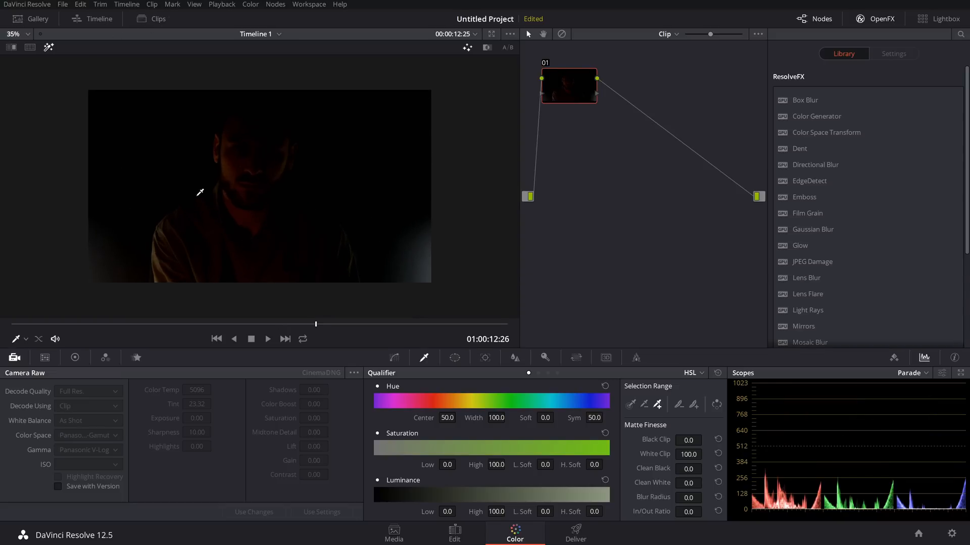
pyautogui.click(98, 18)
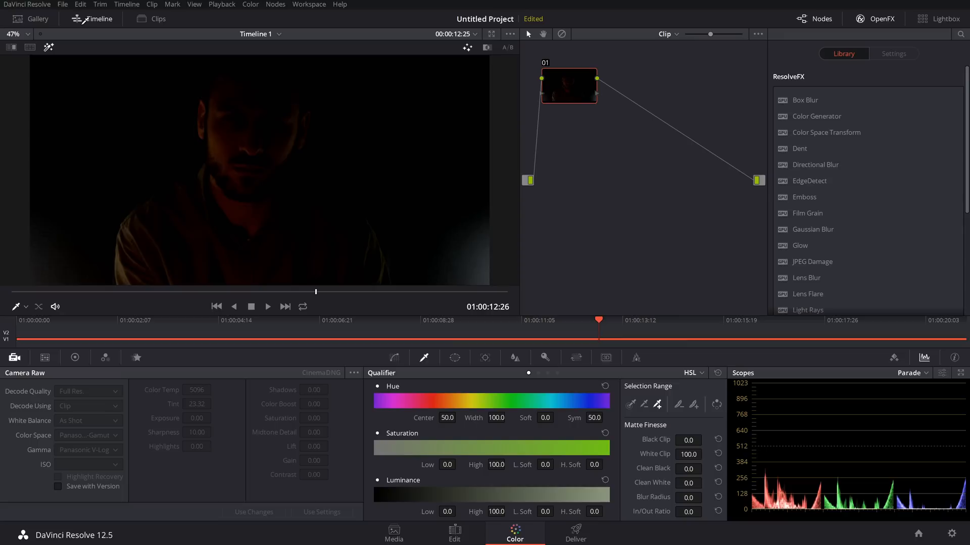
pyautogui.click(158, 18)
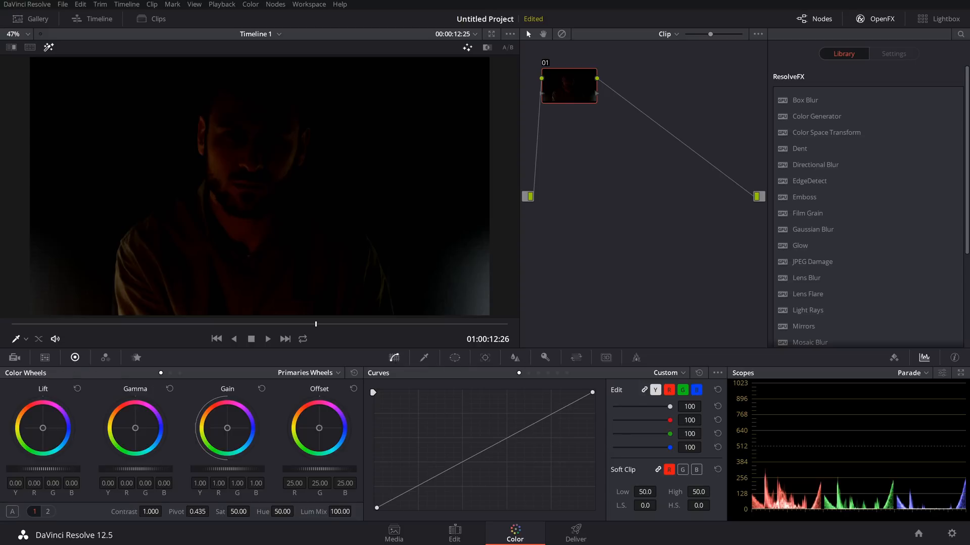
pyautogui.click(135, 357)
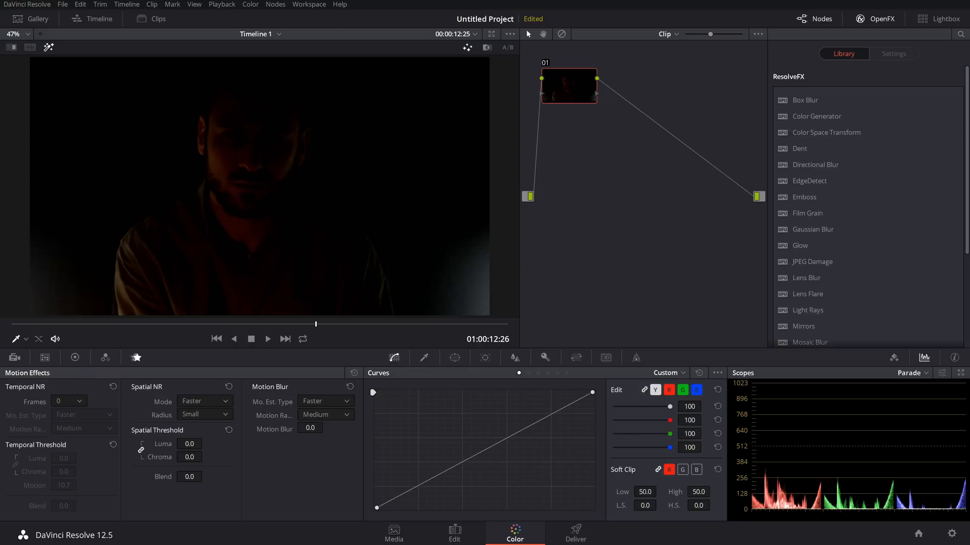
pyautogui.click(40, 358)
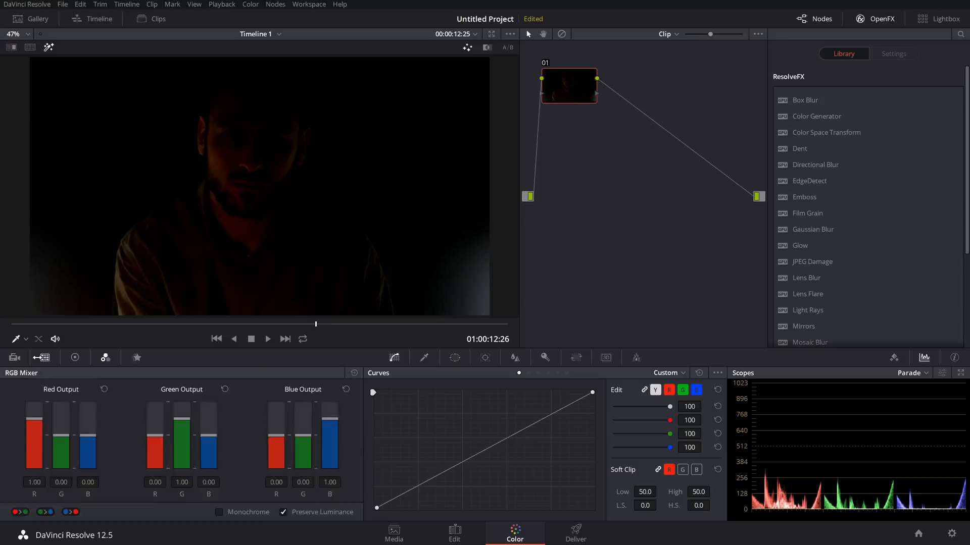
pyautogui.click(136, 358)
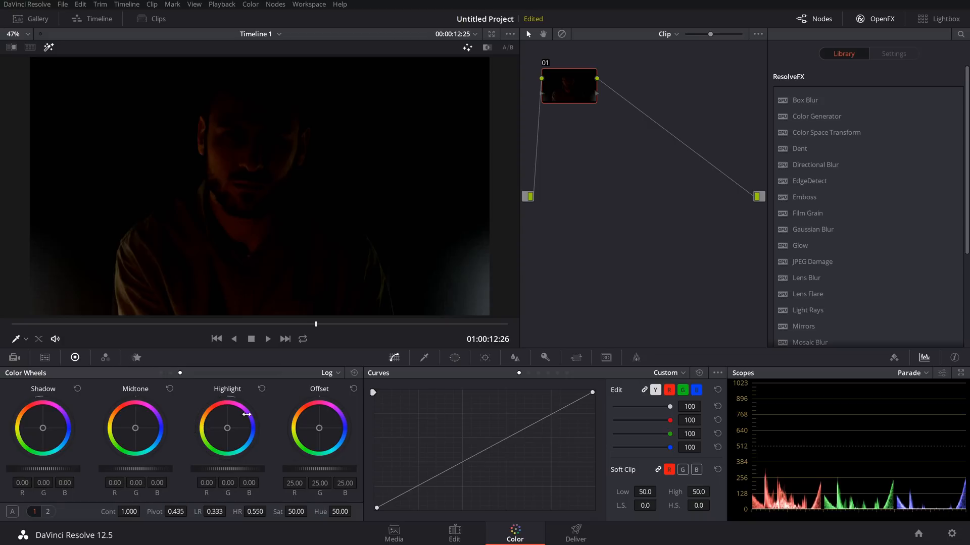
# Tint the portrait's shadows toward blue with the Log Shadow wheel, then reset it to neutral.
pyautogui.click(329, 373)
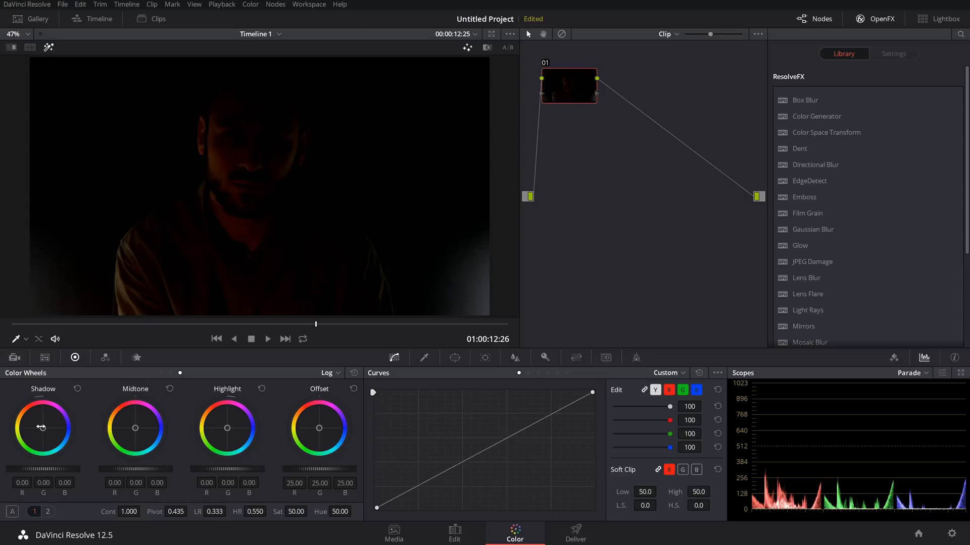
pyautogui.moveTo(44, 428); pyautogui.dragTo(43, 414)
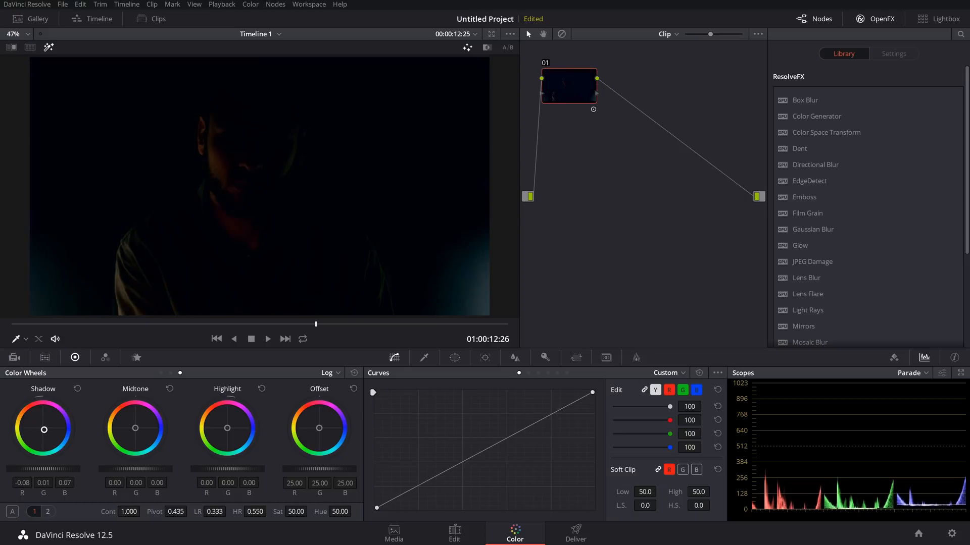
pyautogui.click(327, 373)
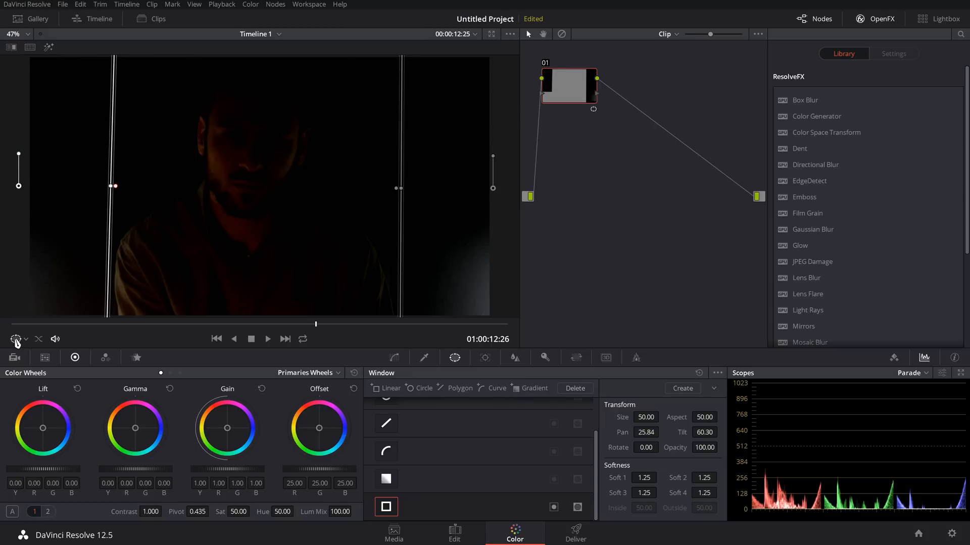
# Hide the window outline, raise Blur Radius to about 1.27, and return to the Window panel.
pyautogui.click(514, 357)
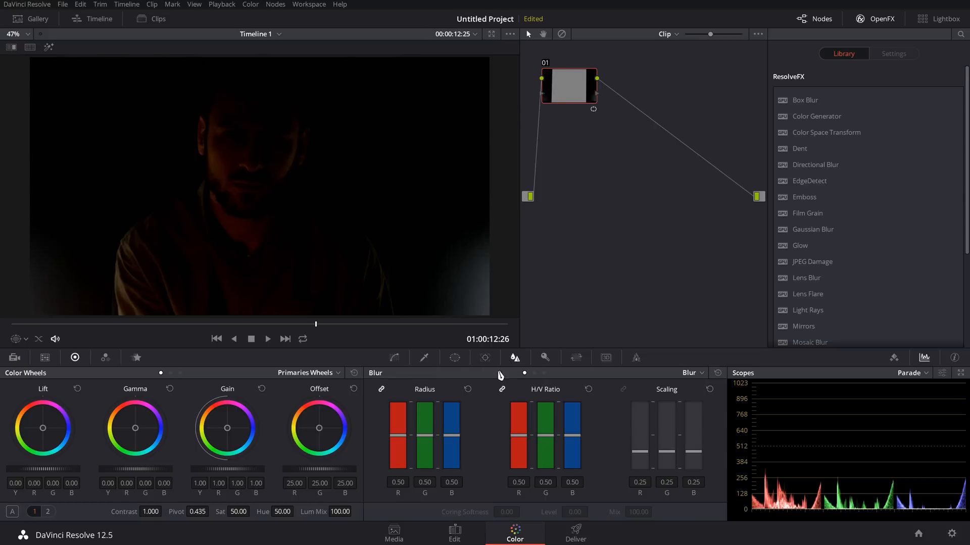
pyautogui.moveTo(424, 439); pyautogui.dragTo(424, 414)
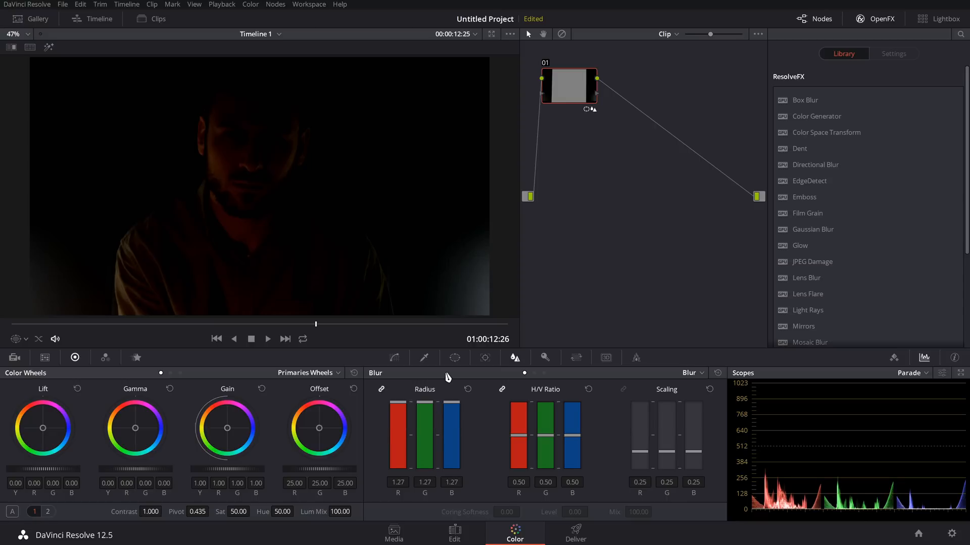
pyautogui.moveTo(104, 212)
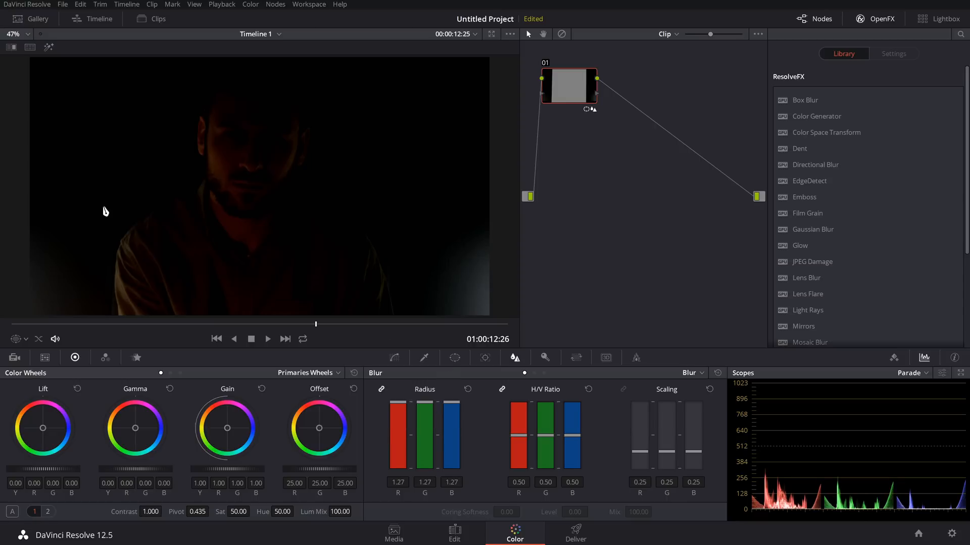
pyautogui.moveTo(434, 382)
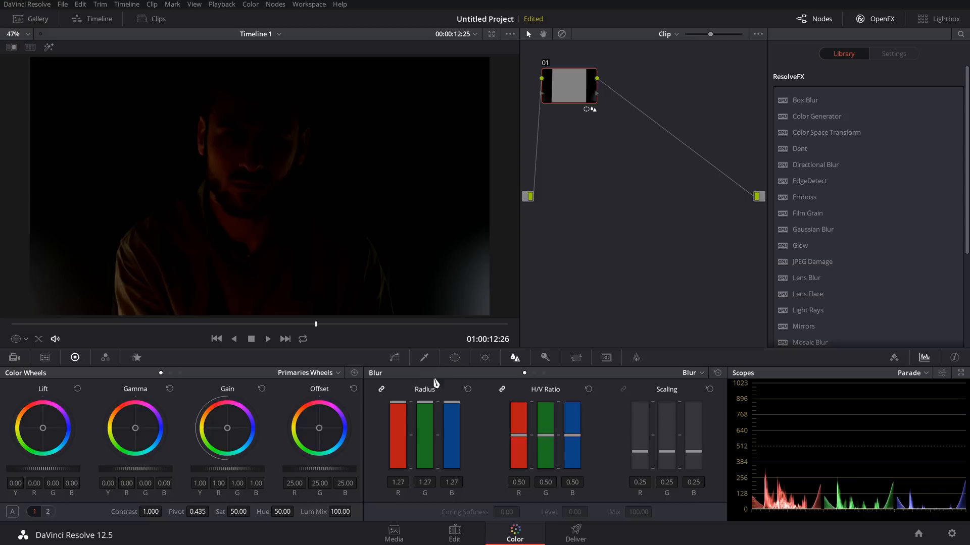
pyautogui.click(454, 358)
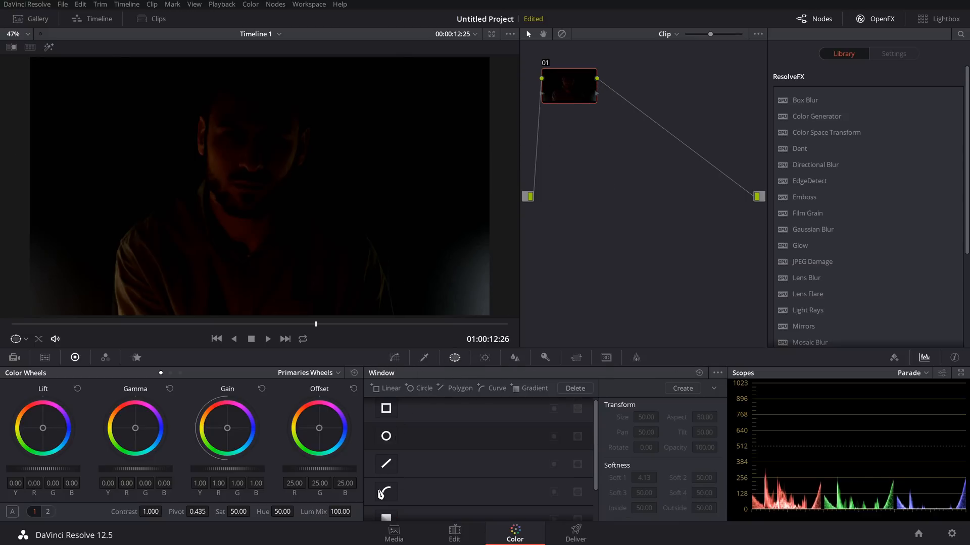
# Draw a Curve window around the man's head and shoulders, closing it below the frame.
pyautogui.click(385, 492)
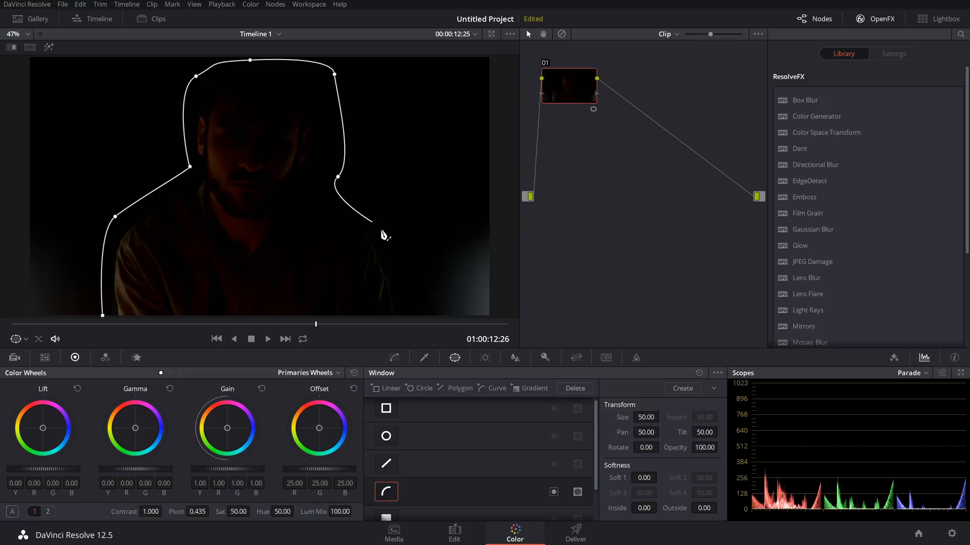
pyautogui.moveTo(371, 223); pyautogui.dragTo(414, 312)
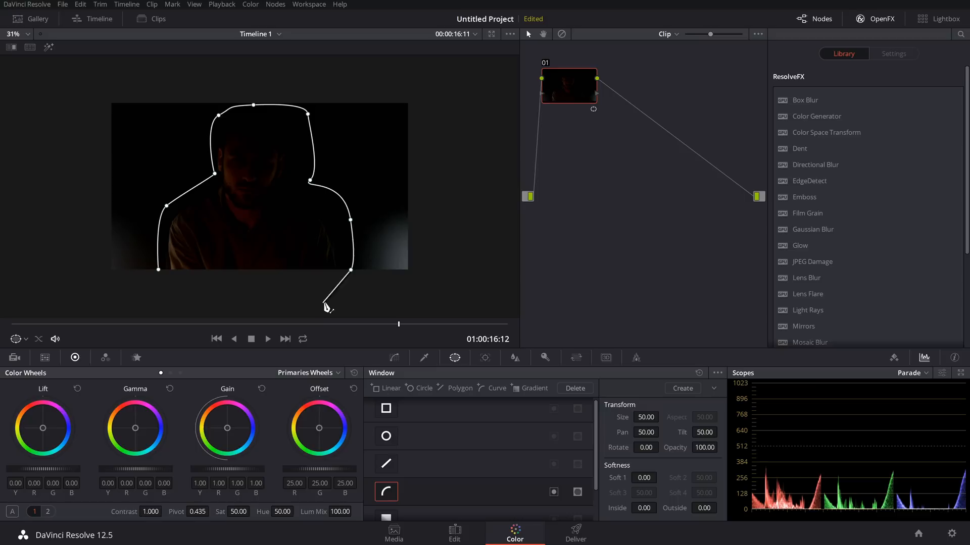
pyautogui.moveTo(329, 307); pyautogui.dragTo(206, 288)
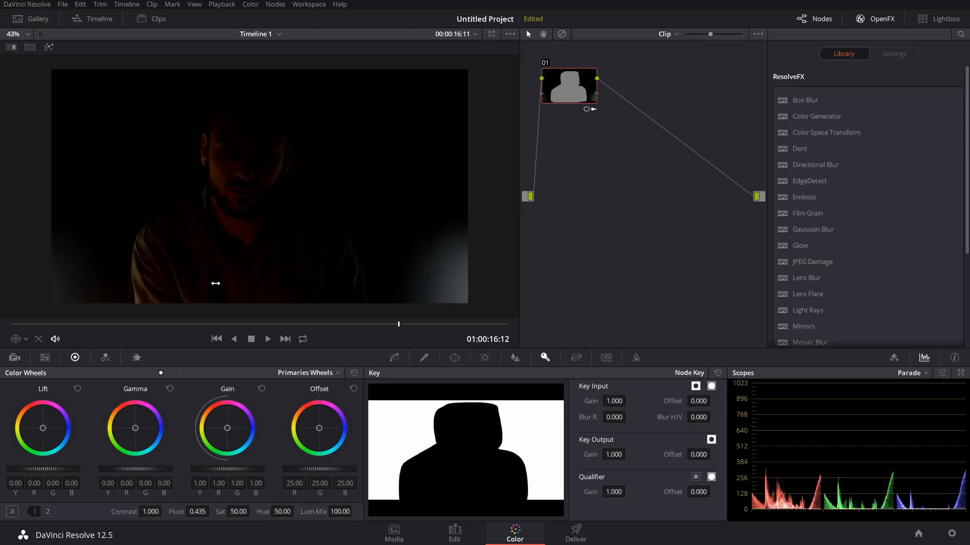
pyautogui.moveTo(604, 334)
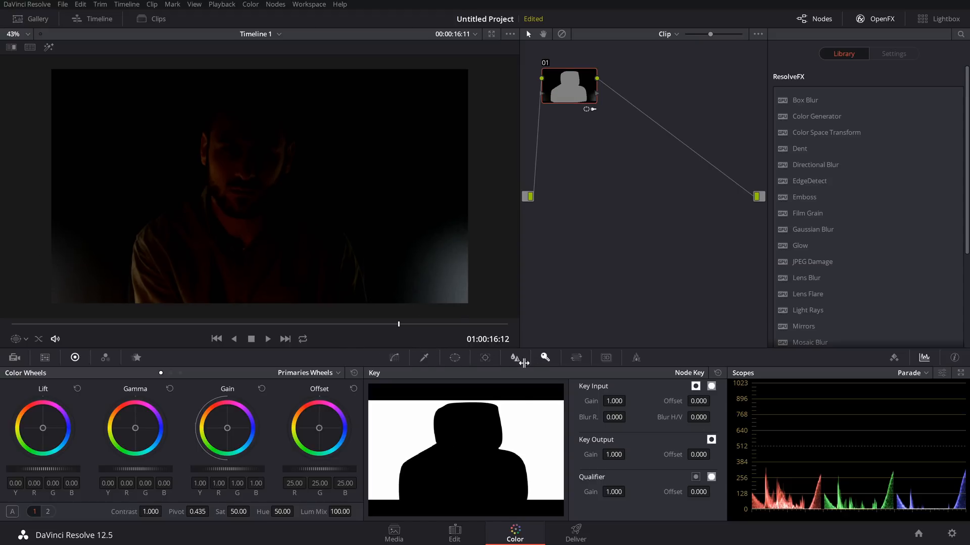
# Soften the window's matte with a blur radius of about 2.12 and bring up the tracker.
pyautogui.click(514, 357)
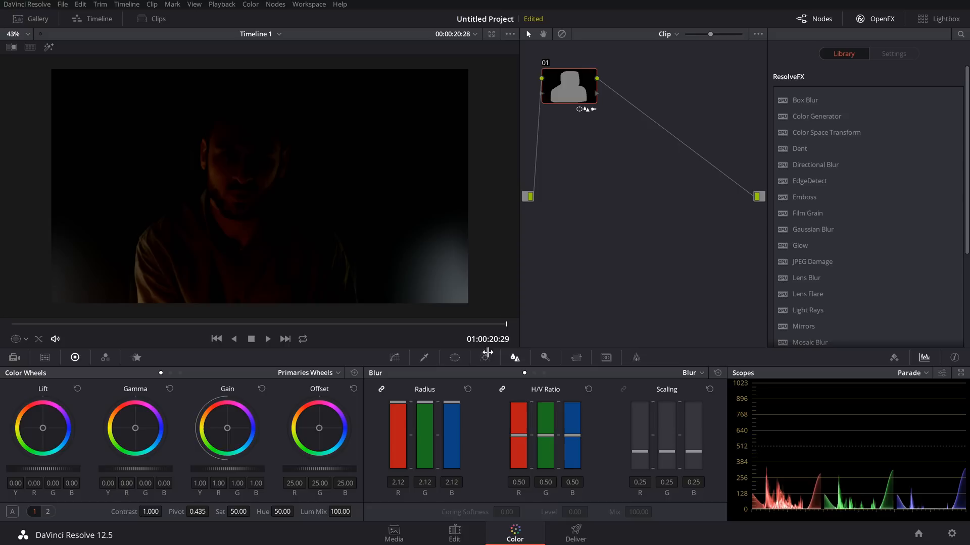
pyautogui.click(485, 358)
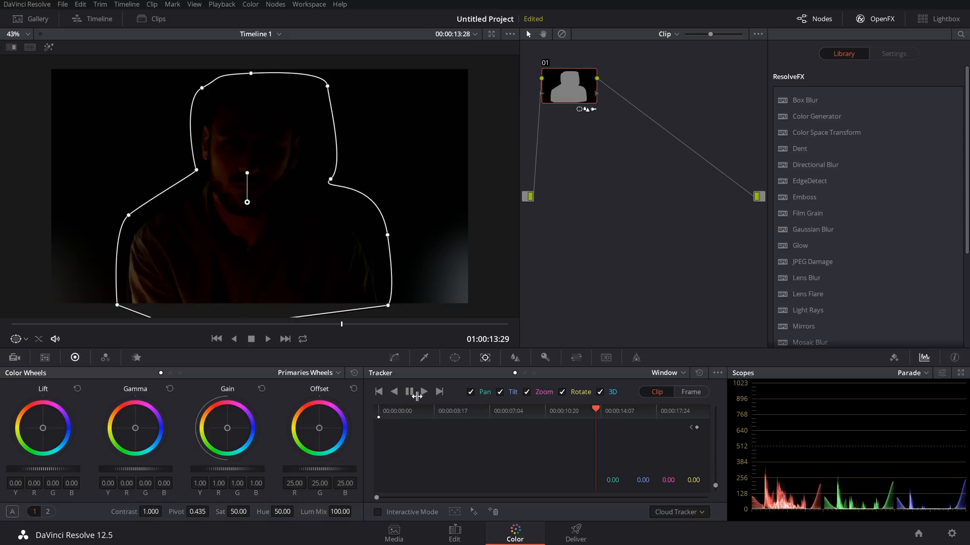
# Track the head-and-shoulders window backward, then forward to the clip's end.
pyautogui.click(395, 392)
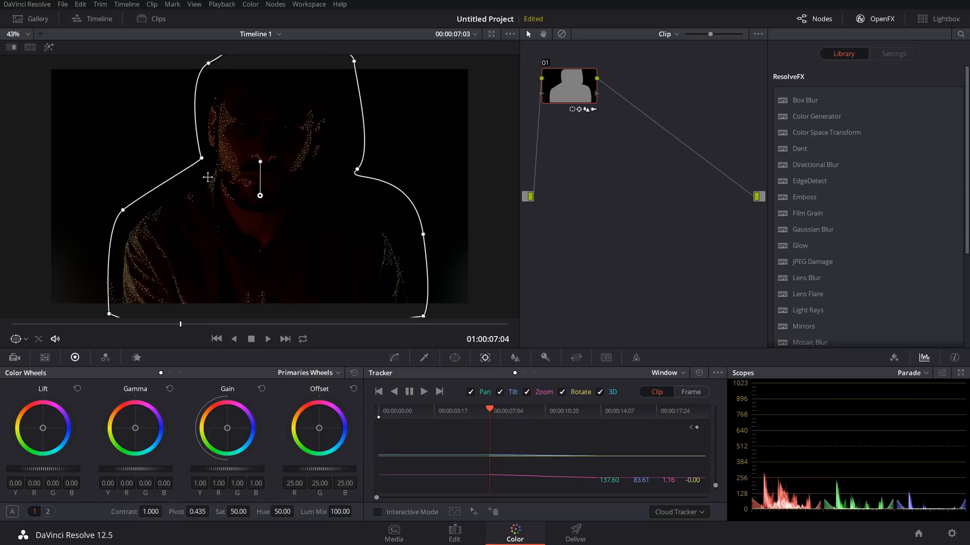
pyautogui.click(217, 338)
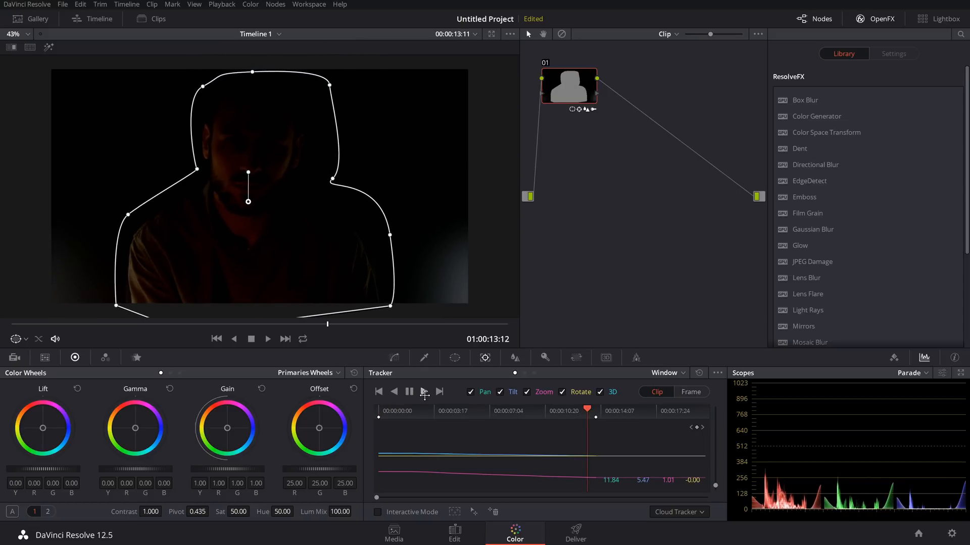
pyautogui.click(423, 392)
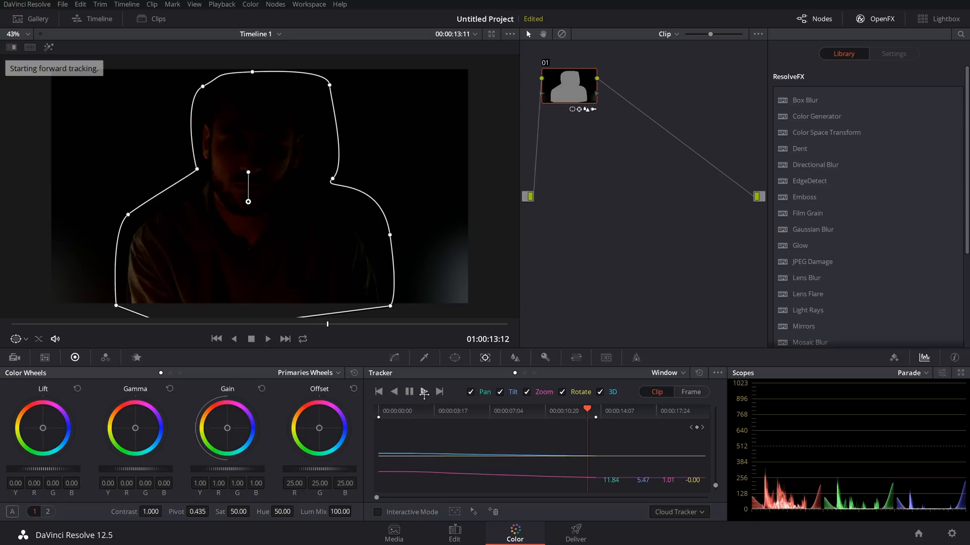
pyautogui.click(423, 392)
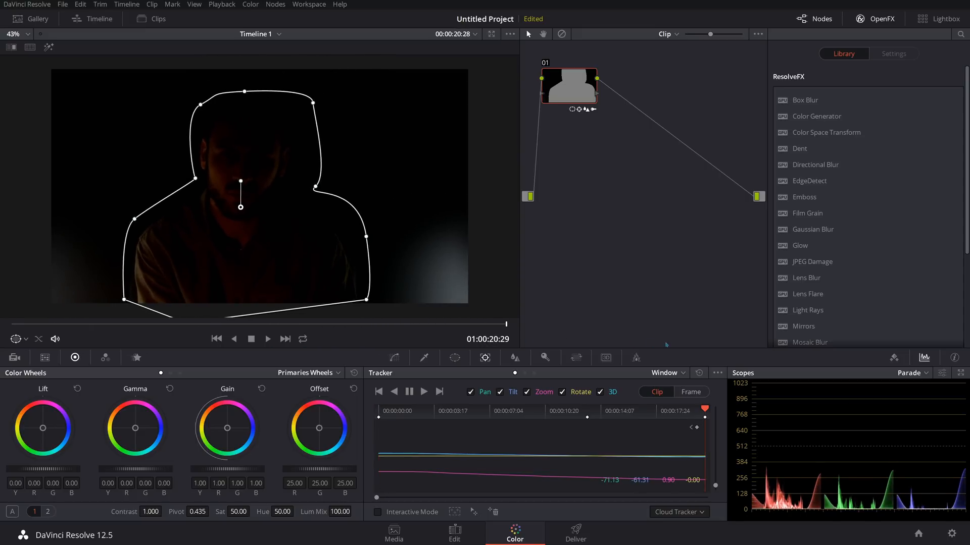
pyautogui.moveTo(470, 260)
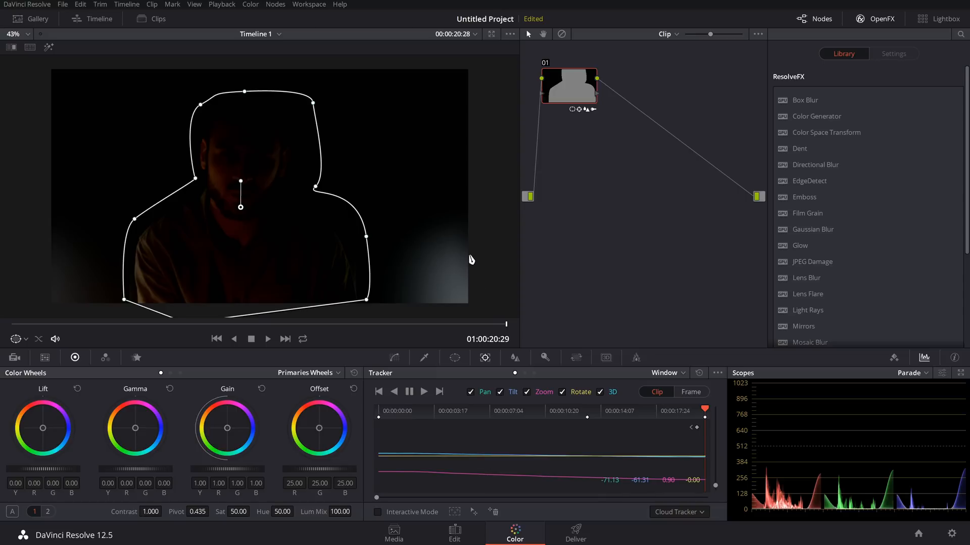
pyautogui.moveTo(431, 274)
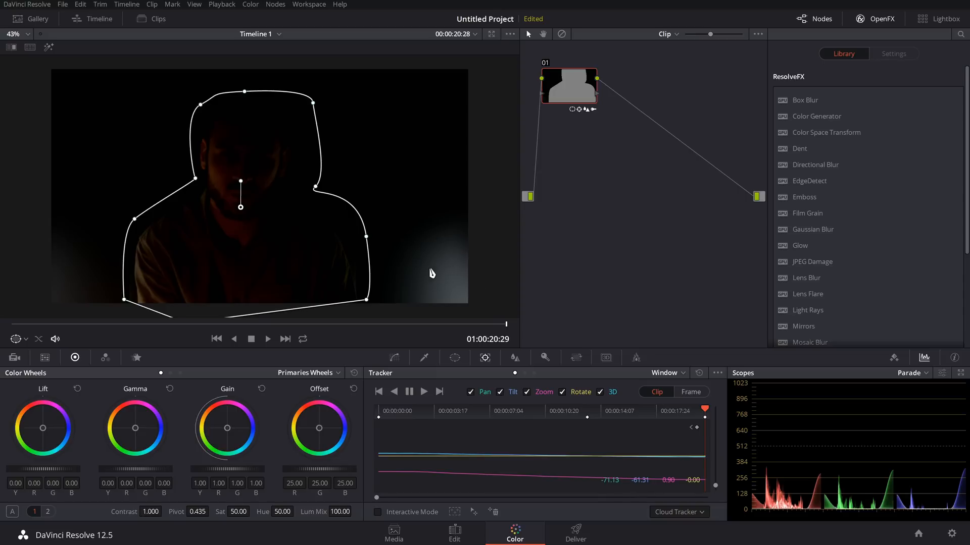
pyautogui.moveTo(506, 359)
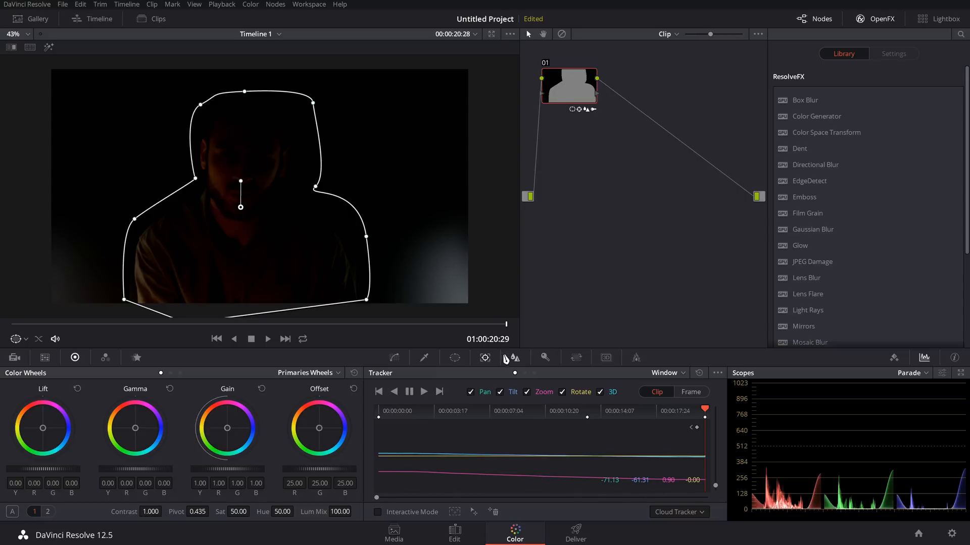
# Rework the blur radius, swinging it up to 5.84 and down before settling near 3.
pyautogui.click(514, 358)
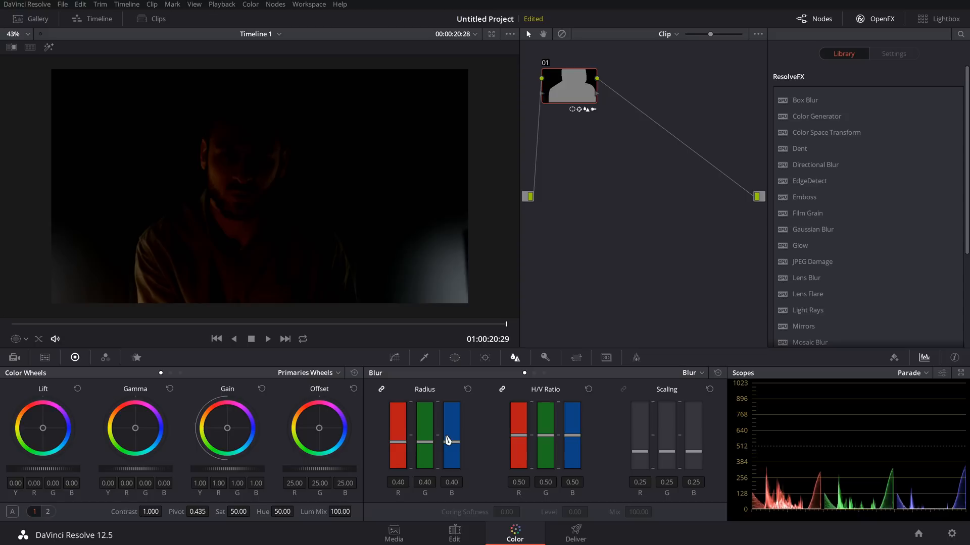
pyautogui.moveTo(448, 441); pyautogui.dragTo(447, 405)
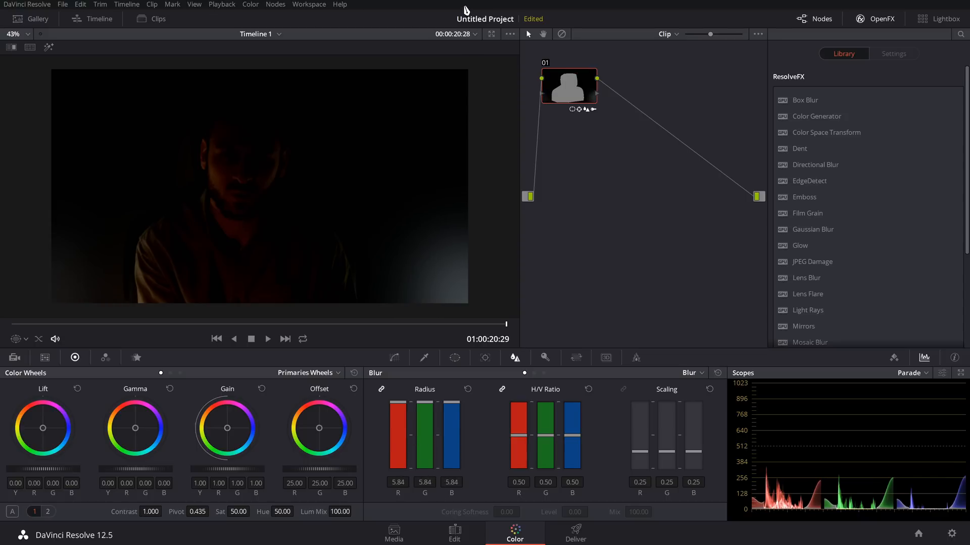
pyautogui.moveTo(451, 408); pyautogui.dragTo(452, 463)
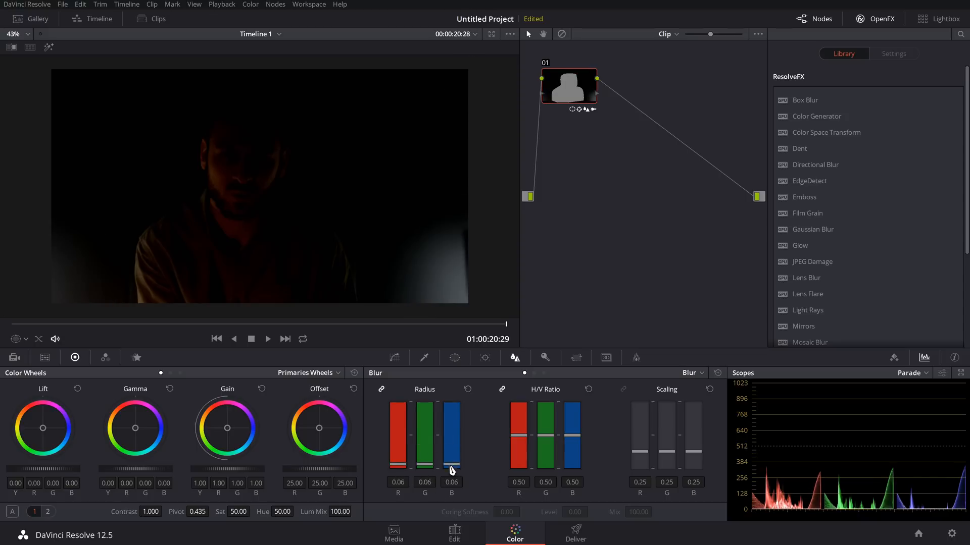
pyautogui.moveTo(425, 464); pyautogui.dragTo(425, 408)
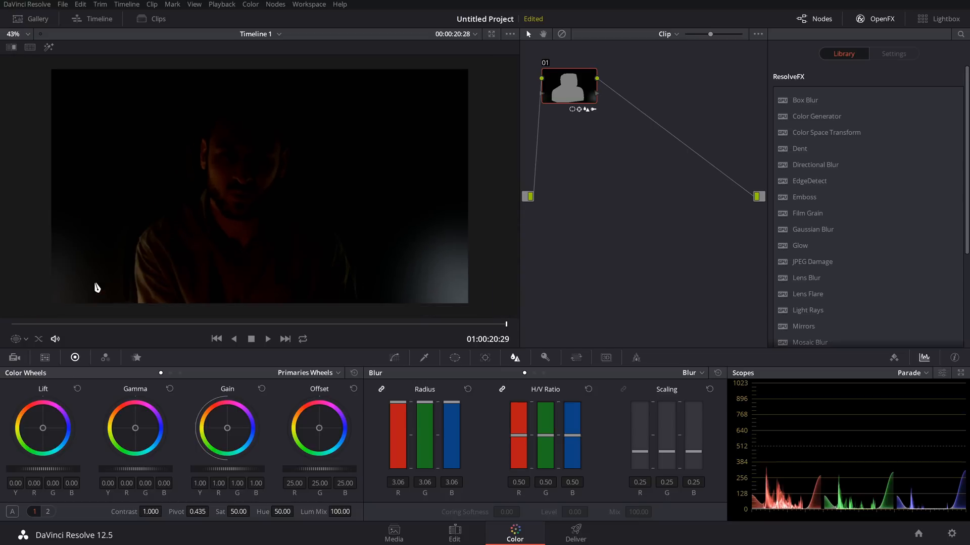
# Add a second serial node beside the first and resize its rectangular window over the man's head.
pyautogui.rightClick(568, 86)
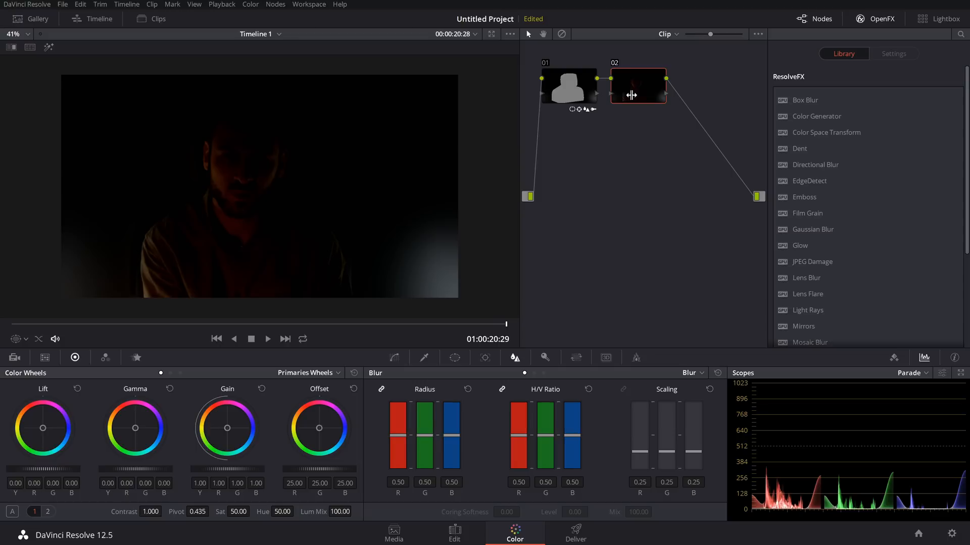
pyautogui.moveTo(637, 85); pyautogui.dragTo(641, 107)
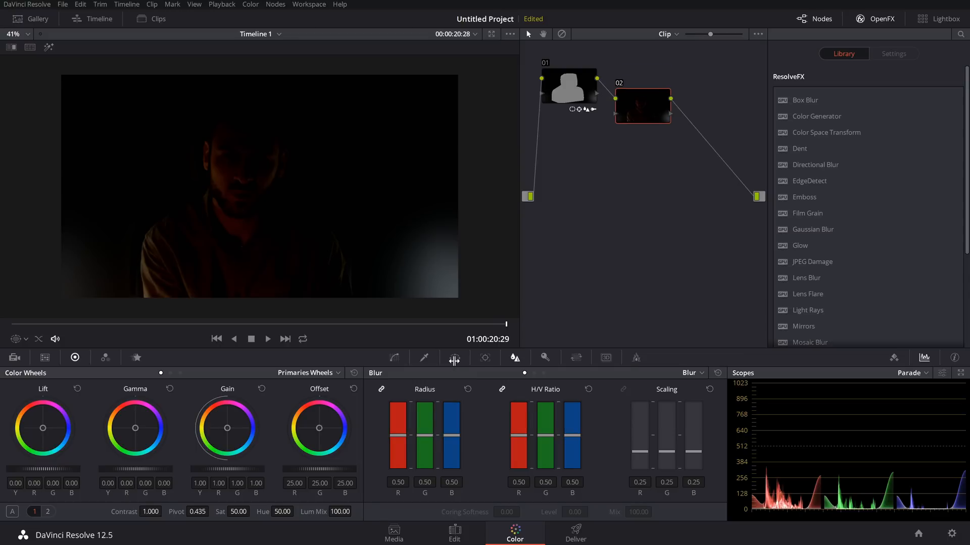
pyautogui.click(453, 358)
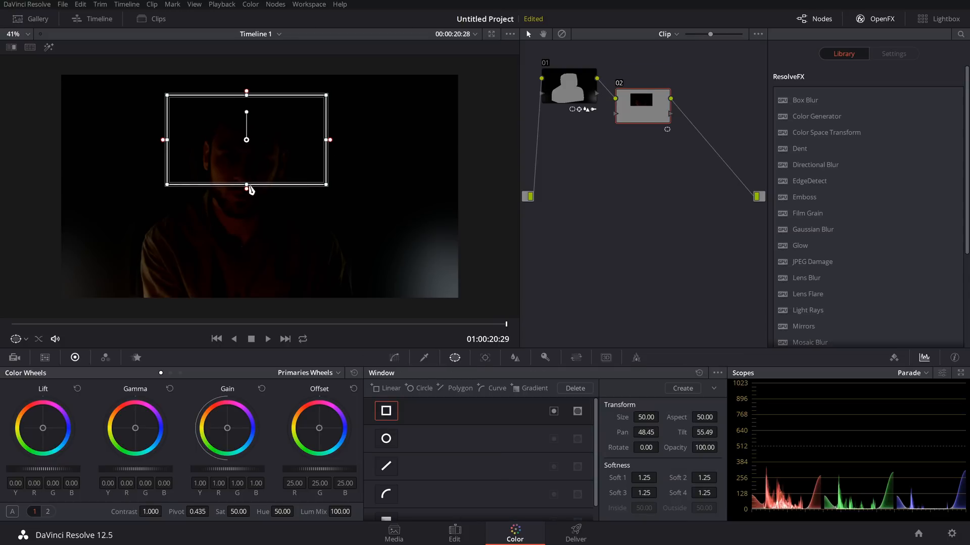
pyautogui.moveTo(247, 184); pyautogui.dragTo(241, 308)
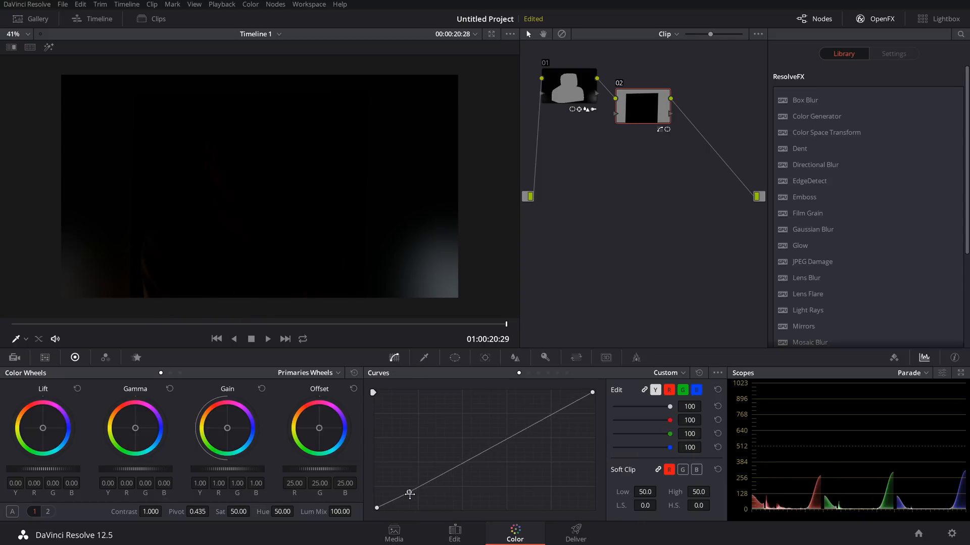
# Experiment with the shadow end of the luminance curve, then reset the lift adjustment.
pyautogui.moveTo(409, 495); pyautogui.dragTo(398, 462)
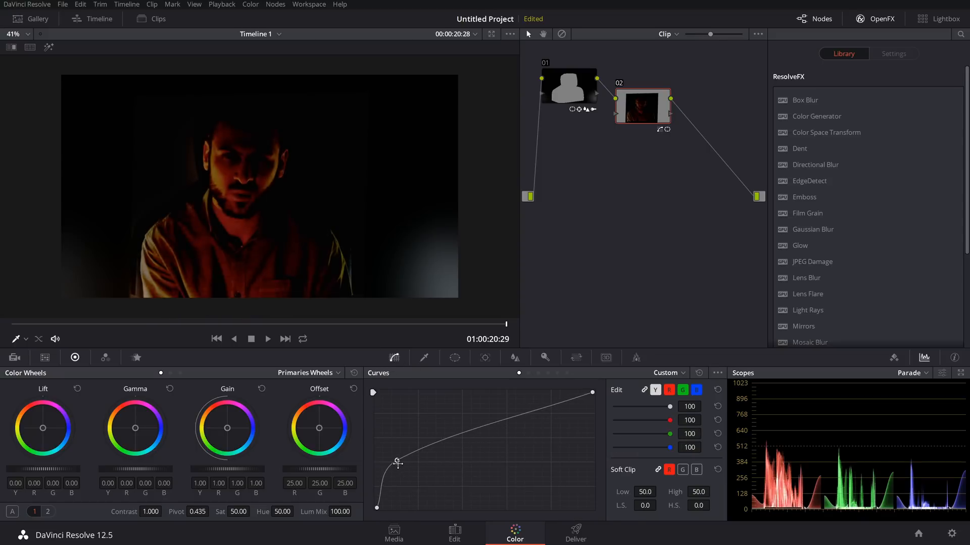
pyautogui.moveTo(396, 463); pyautogui.dragTo(381, 430)
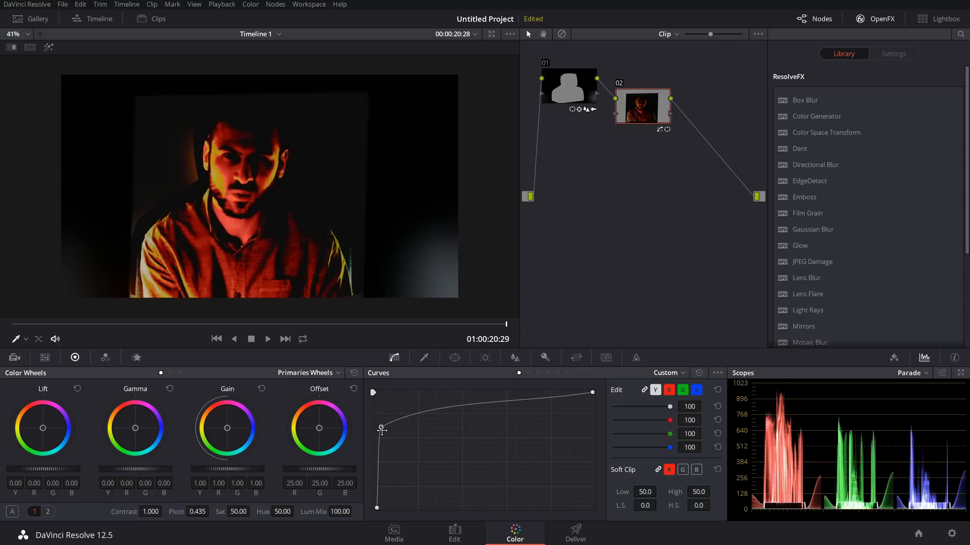
pyautogui.moveTo(382, 431); pyautogui.dragTo(381, 440)
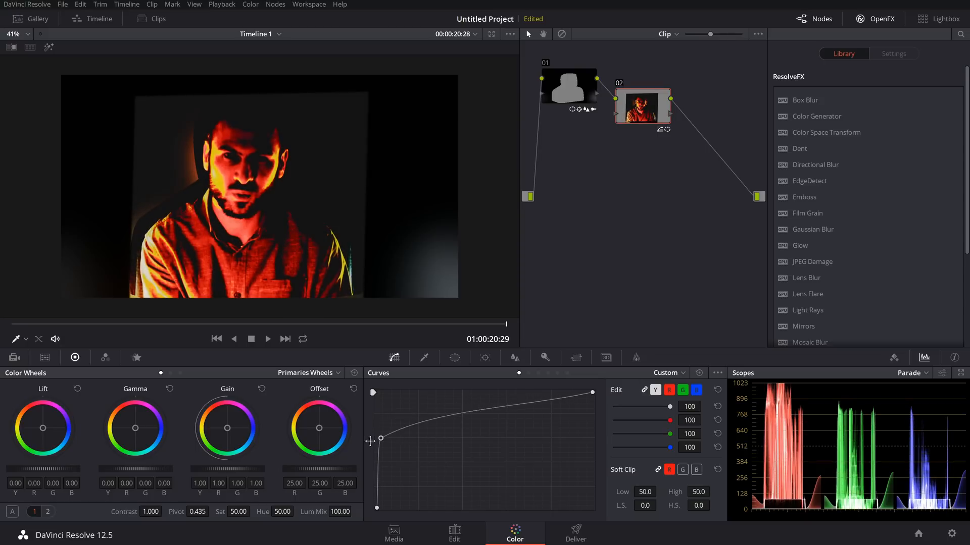
pyautogui.moveTo(382, 437); pyautogui.dragTo(382, 405)
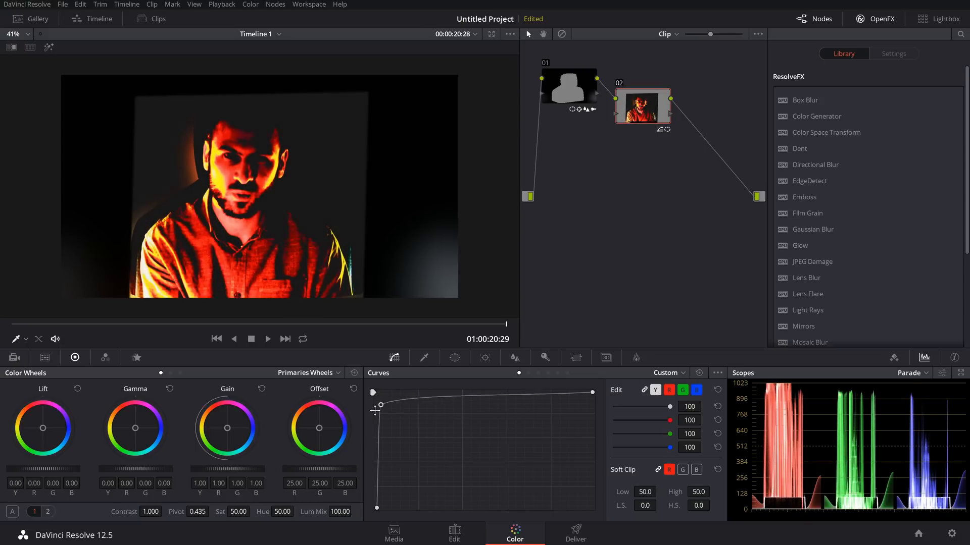
pyautogui.moveTo(382, 405); pyautogui.dragTo(390, 489)
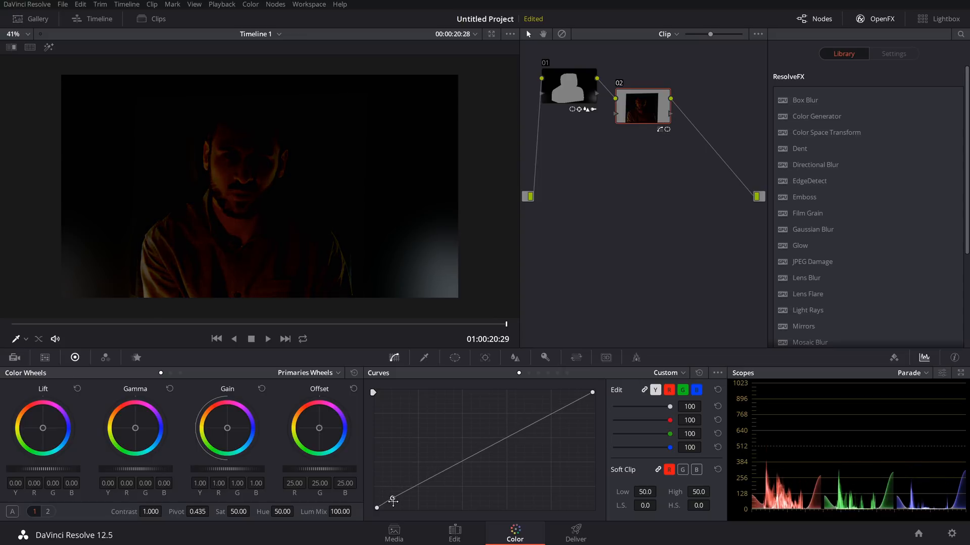
pyautogui.moveTo(393, 502); pyautogui.dragTo(393, 496)
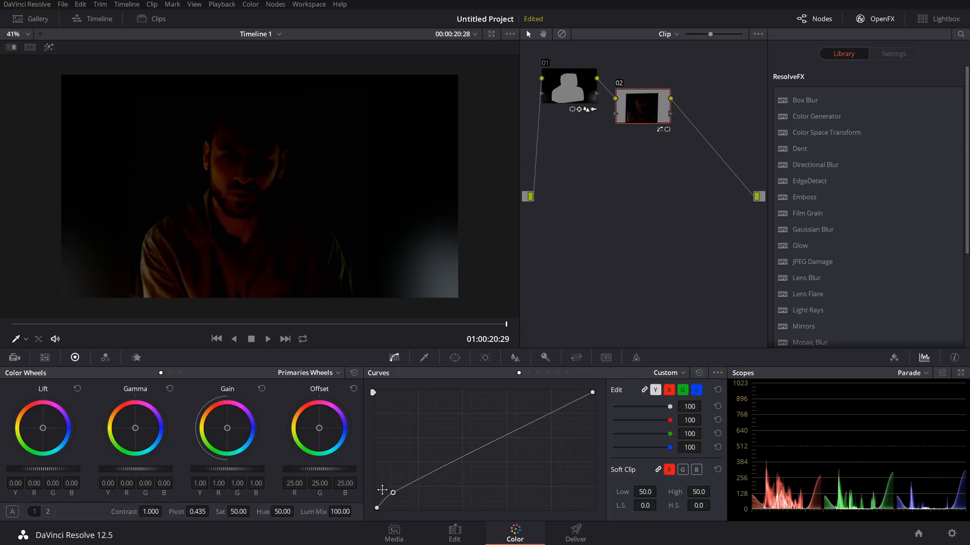
pyautogui.moveTo(393, 491); pyautogui.dragTo(392, 495)
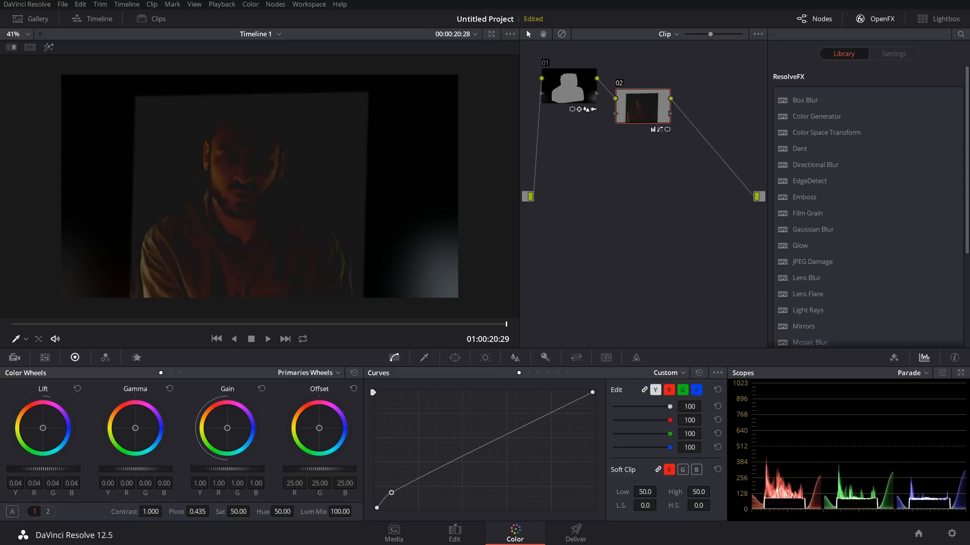
pyautogui.click(77, 388)
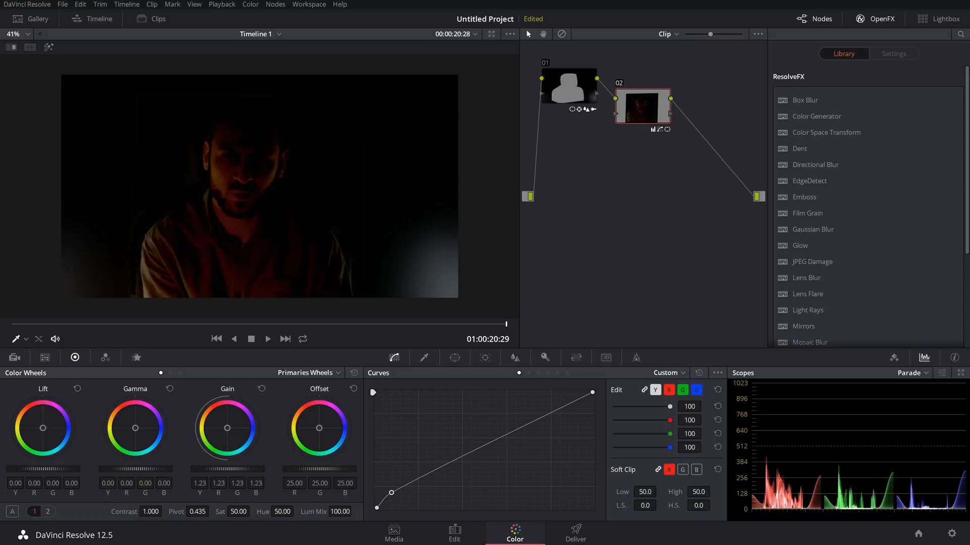
# Add a highlight point, settle it to lift the upper tones, and lower the lift slightly.
pyautogui.moveTo(588, 395); pyautogui.dragTo(574, 398)
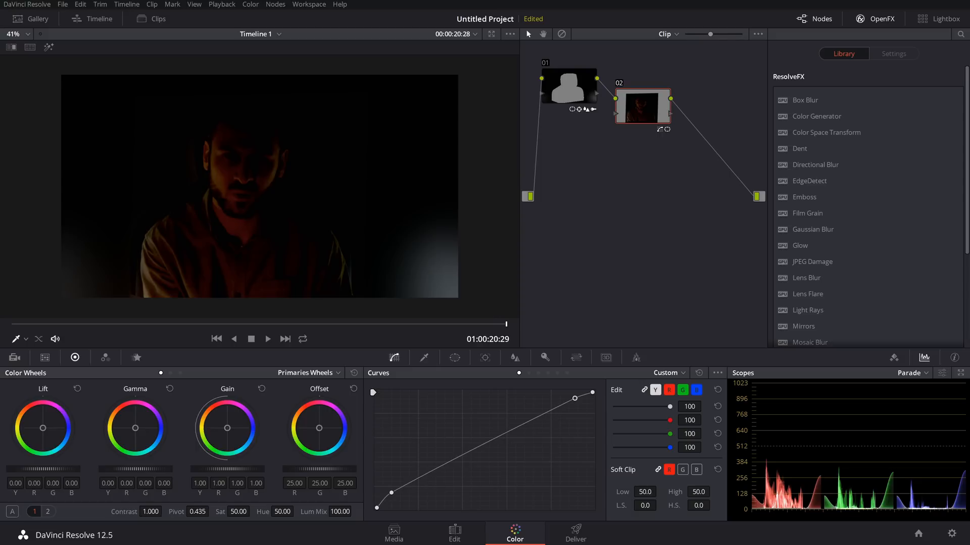
pyautogui.moveTo(575, 398); pyautogui.dragTo(557, 398)
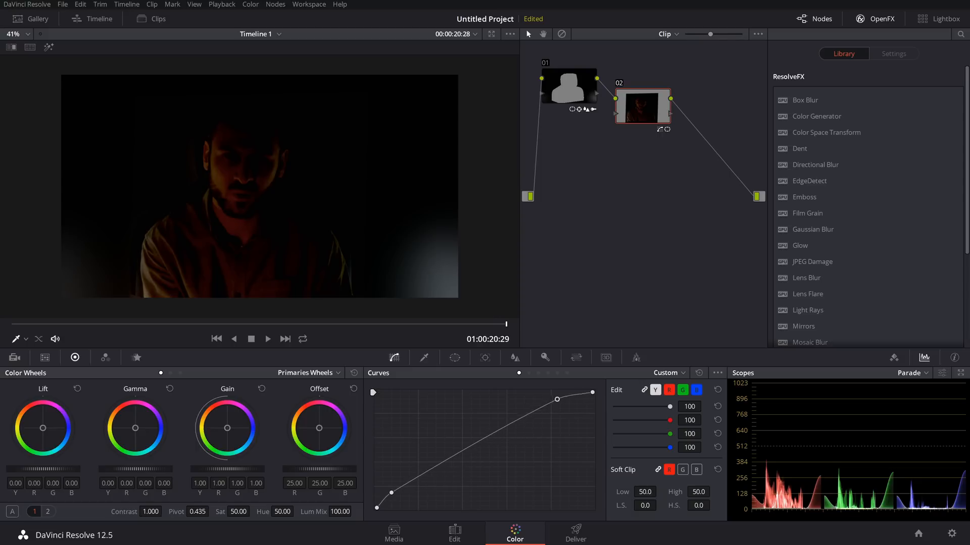
pyautogui.moveTo(555, 399); pyautogui.dragTo(563, 393)
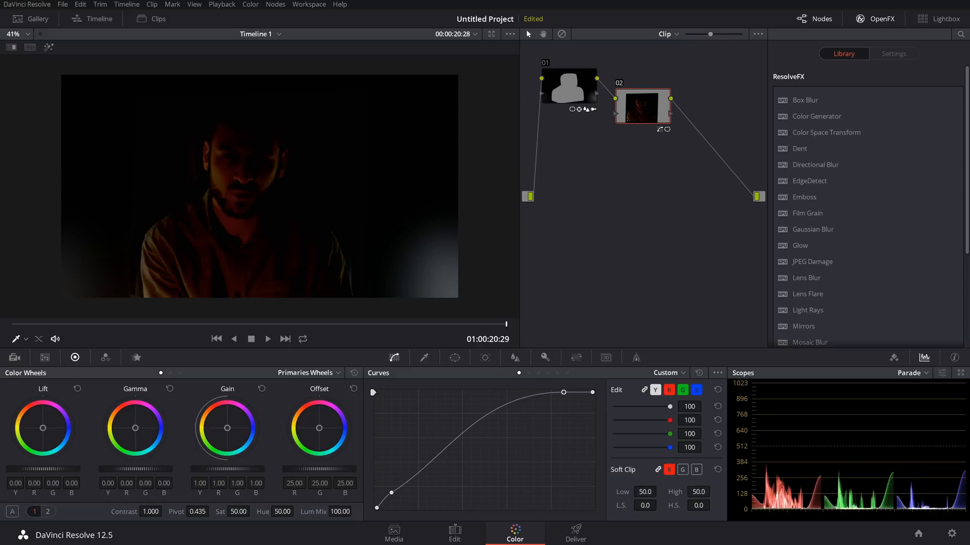
pyautogui.moveTo(562, 391); pyautogui.dragTo(528, 416)
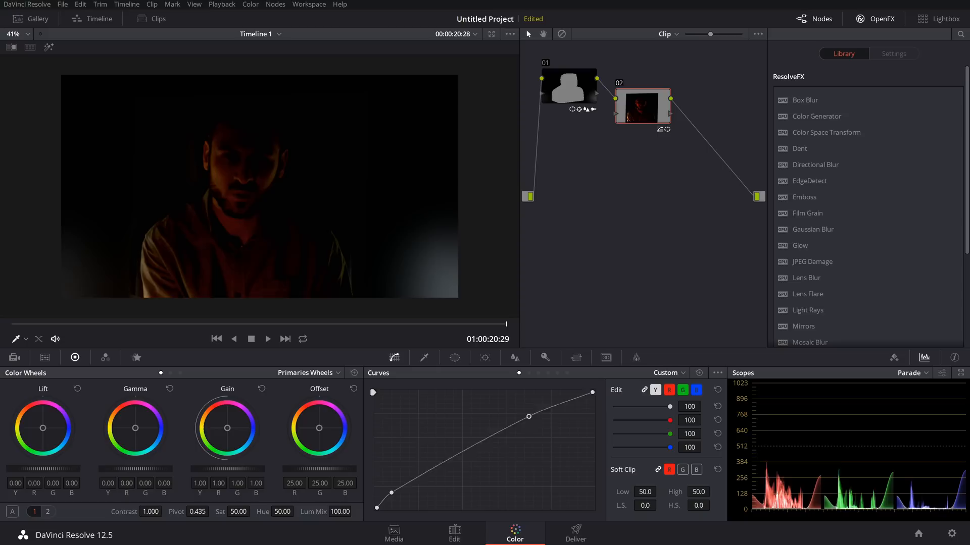
pyautogui.moveTo(528, 416); pyautogui.dragTo(582, 393)
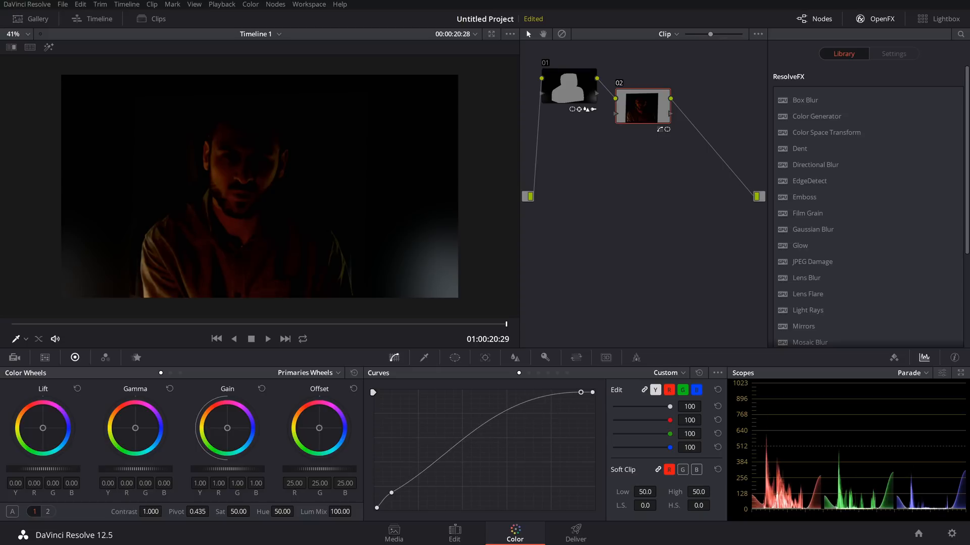
pyautogui.moveTo(582, 393); pyautogui.dragTo(535, 393)
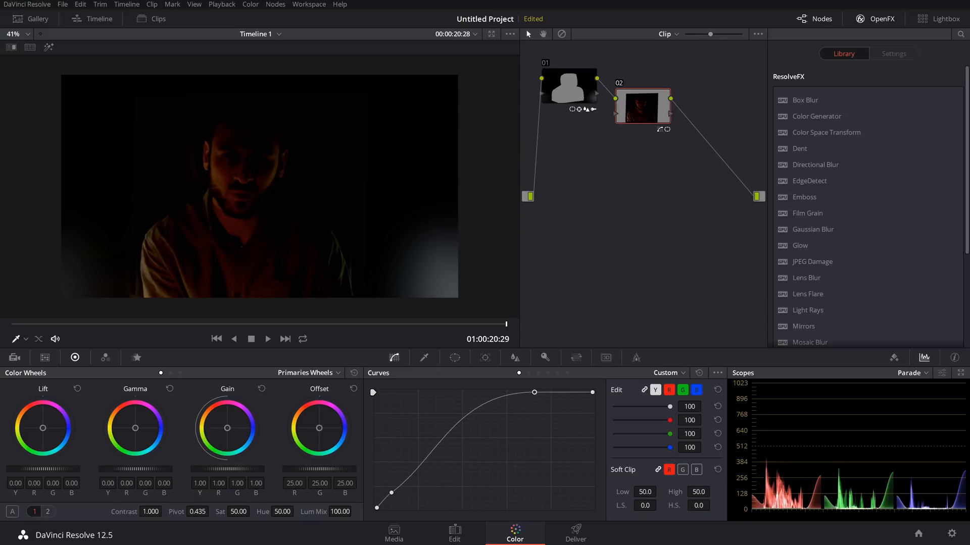
pyautogui.moveTo(535, 393); pyautogui.dragTo(564, 395)
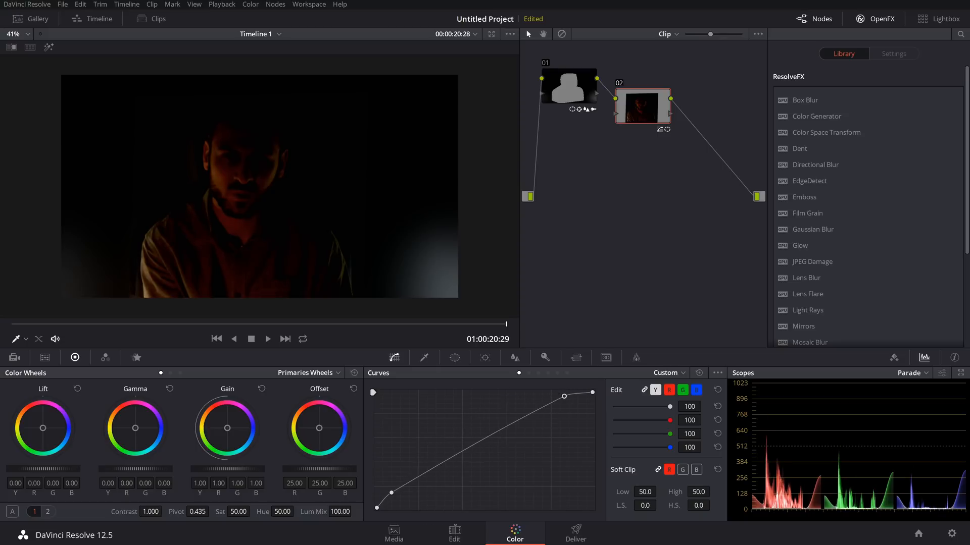
pyautogui.moveTo(564, 396); pyautogui.dragTo(569, 417)
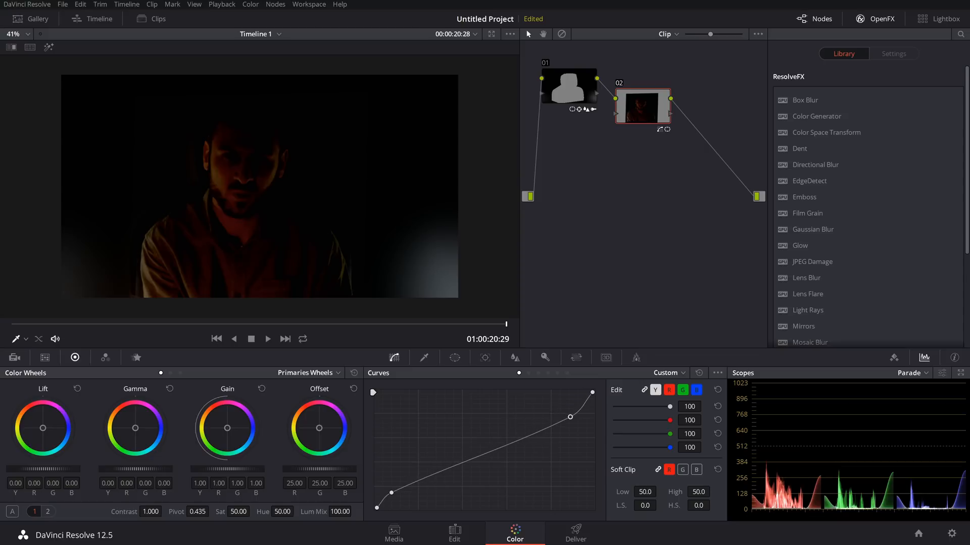
pyautogui.moveTo(548, 417); pyautogui.dragTo(546, 393)
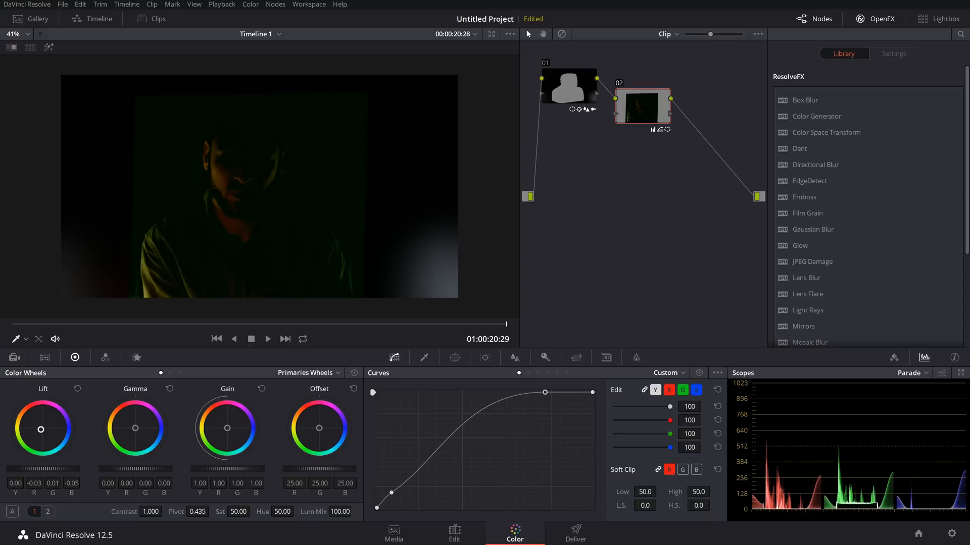
# Reset node 02's grade so its curve is straight and the portrait returns to original colour.
pyautogui.rightClick(643, 107)
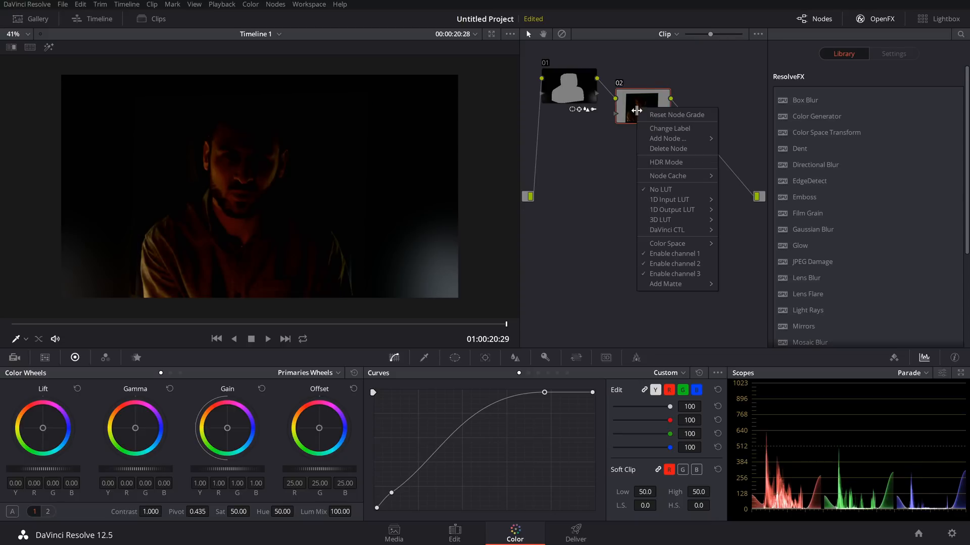
pyautogui.click(676, 114)
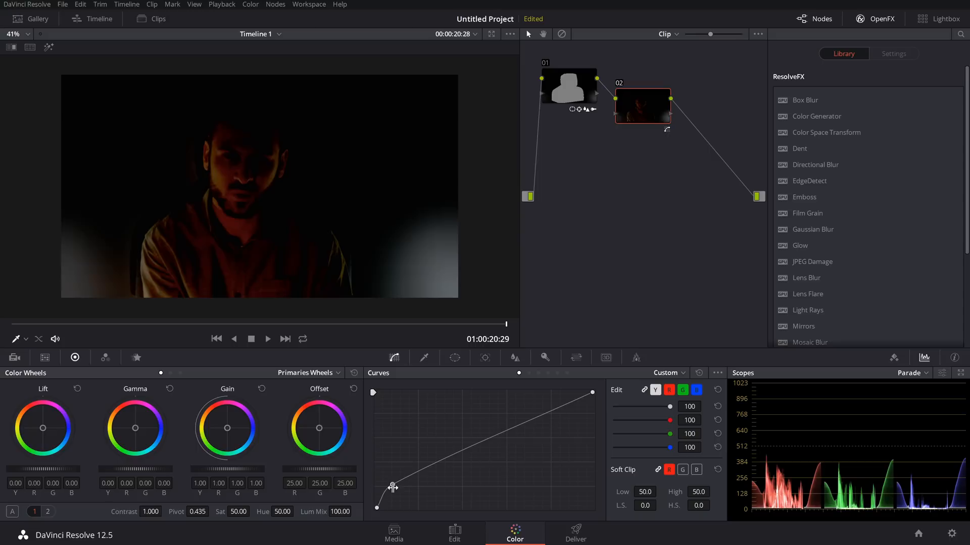
pyautogui.moveTo(377, 507); pyautogui.dragTo(393, 484)
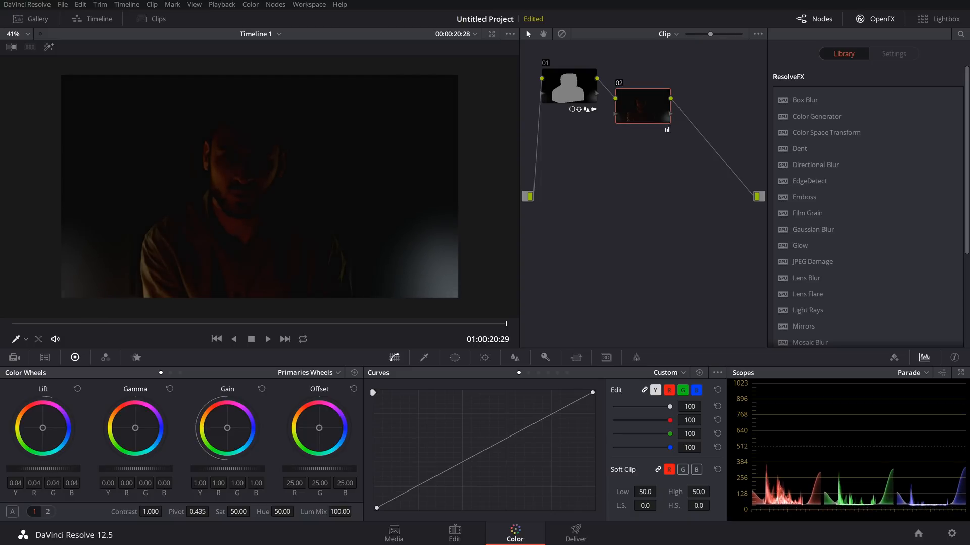
# Adjust the gain level and lean its colour ball toward blue.
pyautogui.click(77, 388)
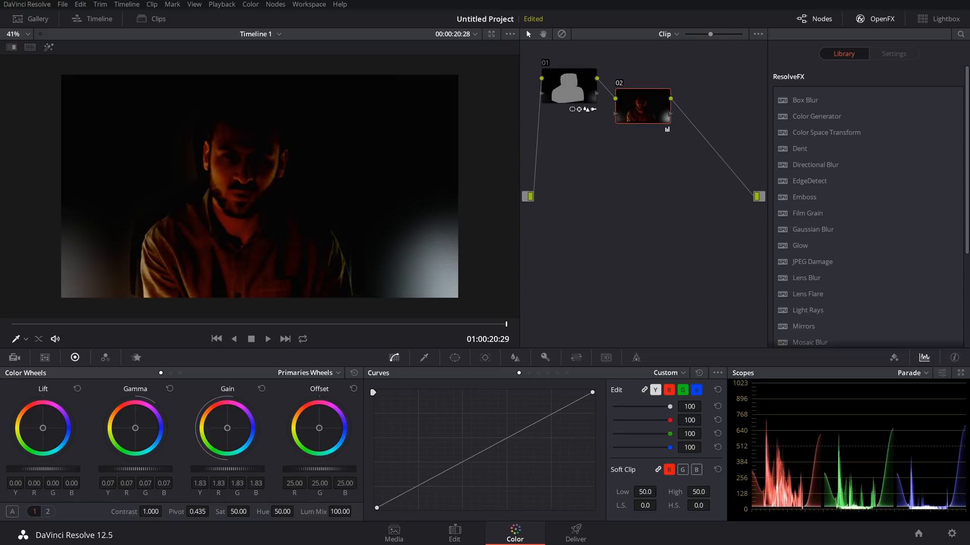
pyautogui.moveTo(228, 428); pyautogui.dragTo(227, 439)
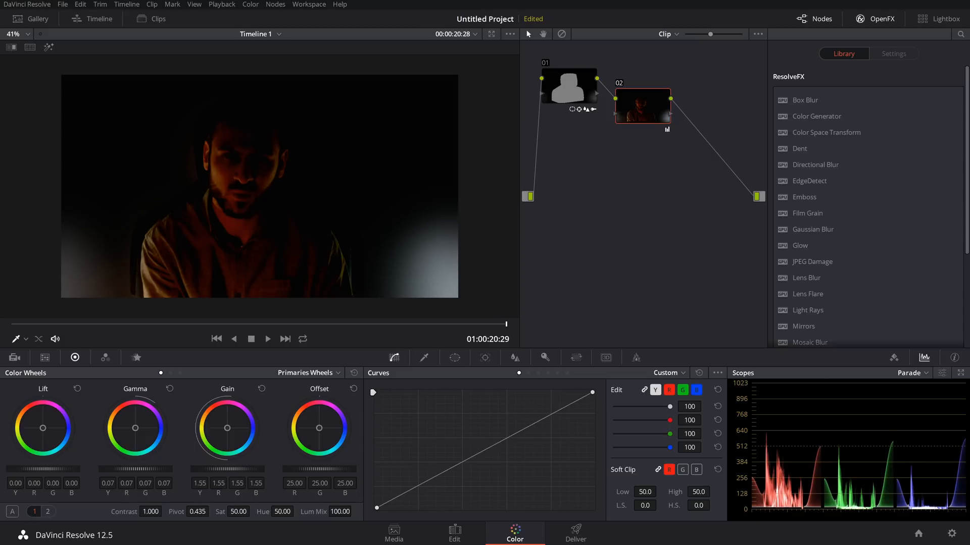
pyautogui.moveTo(227, 428); pyautogui.dragTo(229, 427)
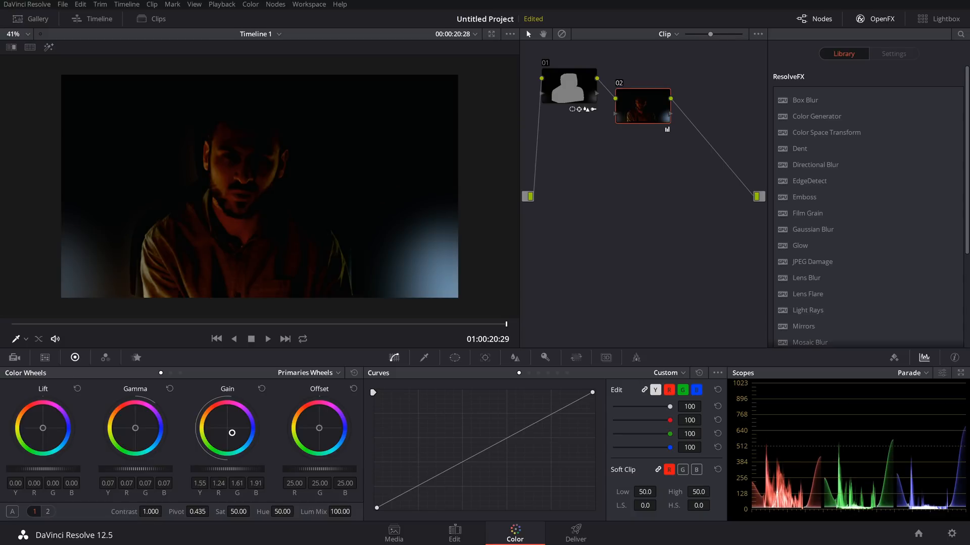
# Nudge the lift, then swing the gamma ball hard toward red for a red-cast portrait.
pyautogui.moveTo(42, 428); pyautogui.dragTo(43, 425)
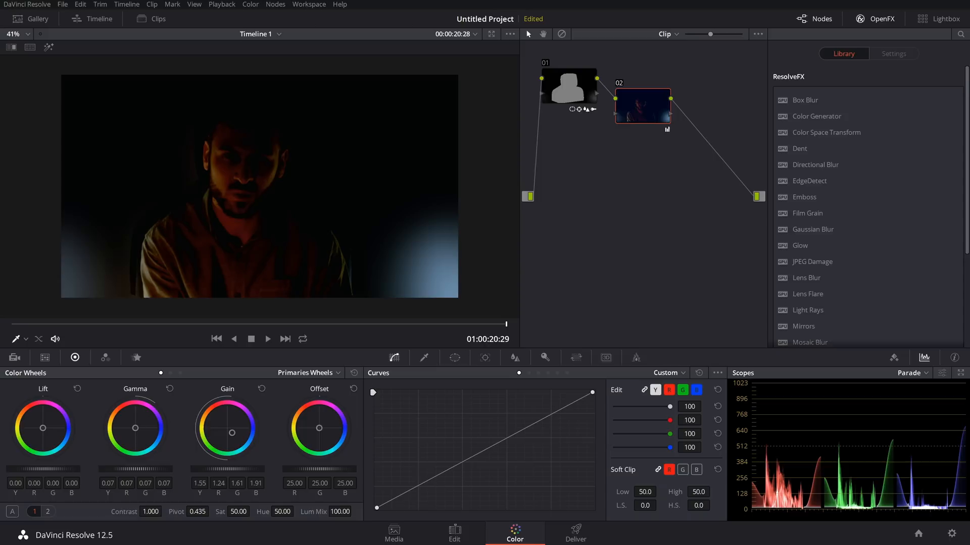
pyautogui.moveTo(135, 428); pyautogui.dragTo(137, 432)
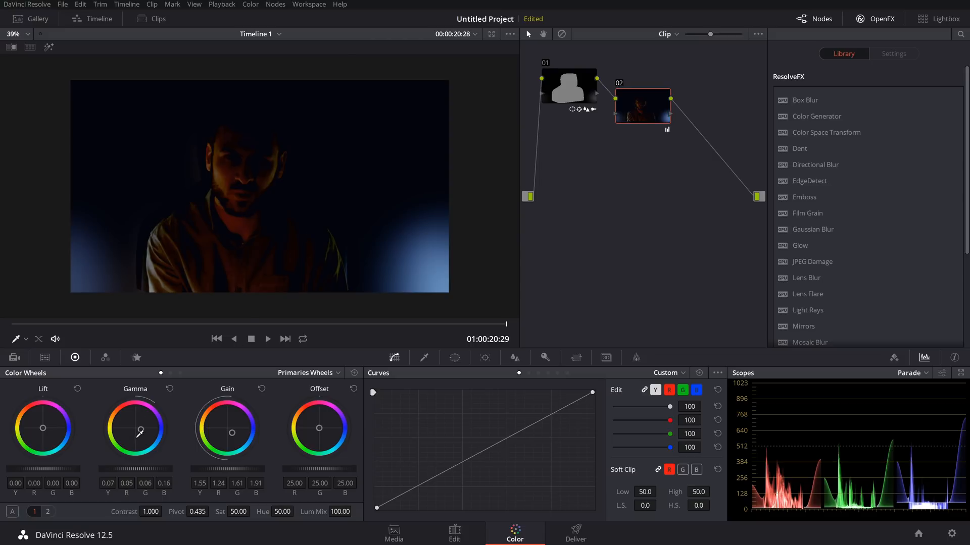
pyautogui.moveTo(140, 431); pyautogui.dragTo(137, 418)
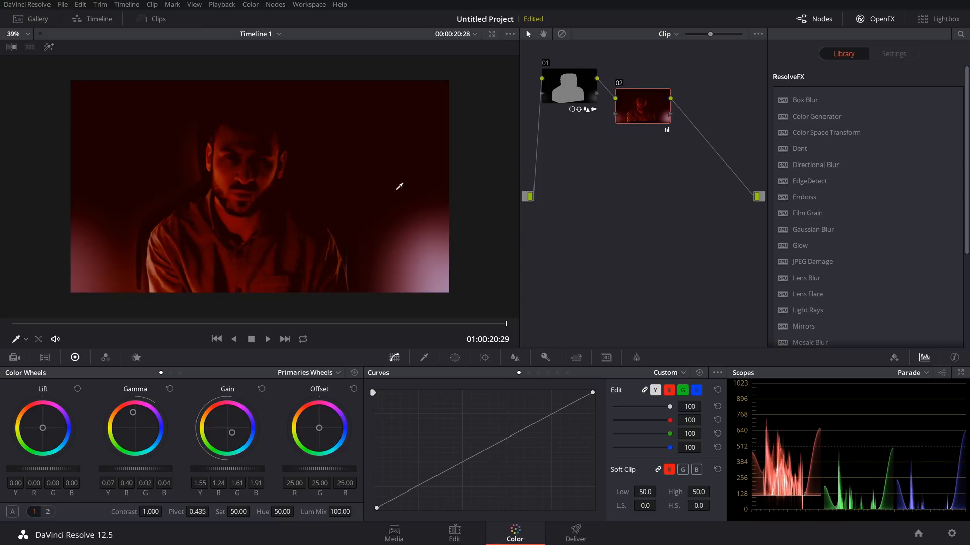
pyautogui.moveTo(434, 275)
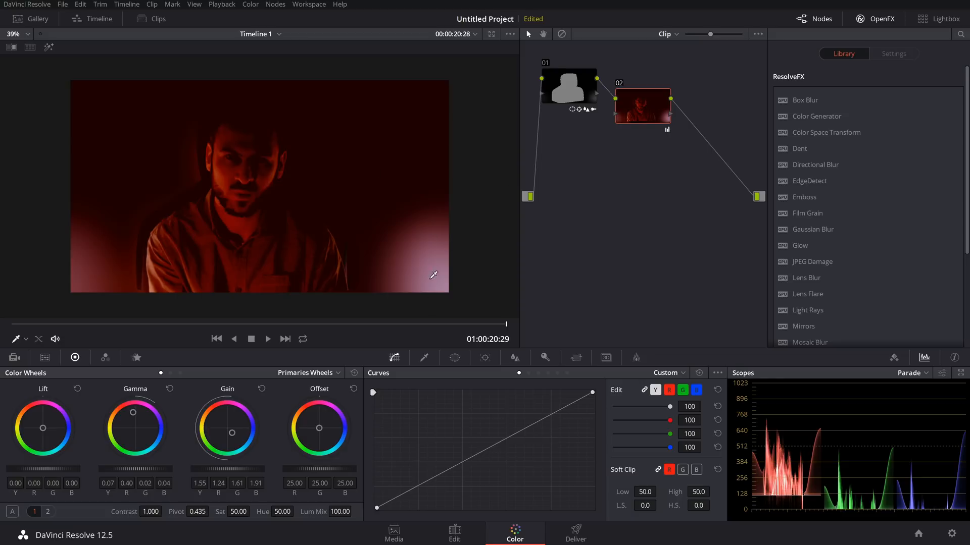
pyautogui.moveTo(134, 413)
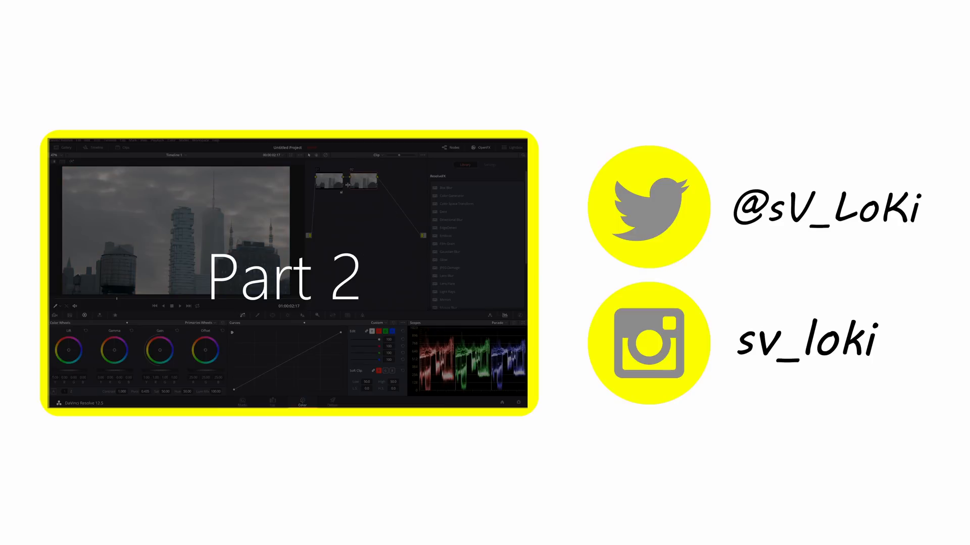
# End on the tutorial's closing card announcing Part 2.
pyautogui.rightClick(352, 186)
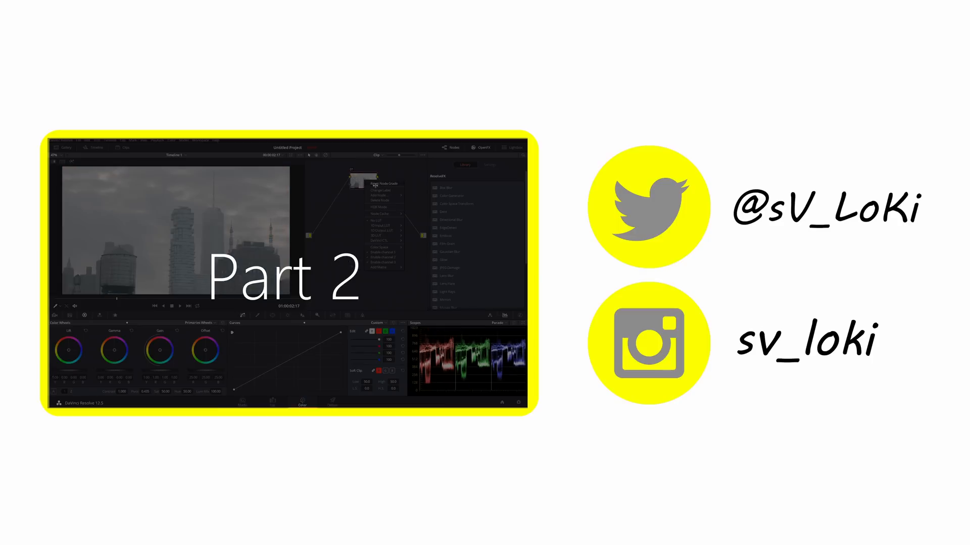